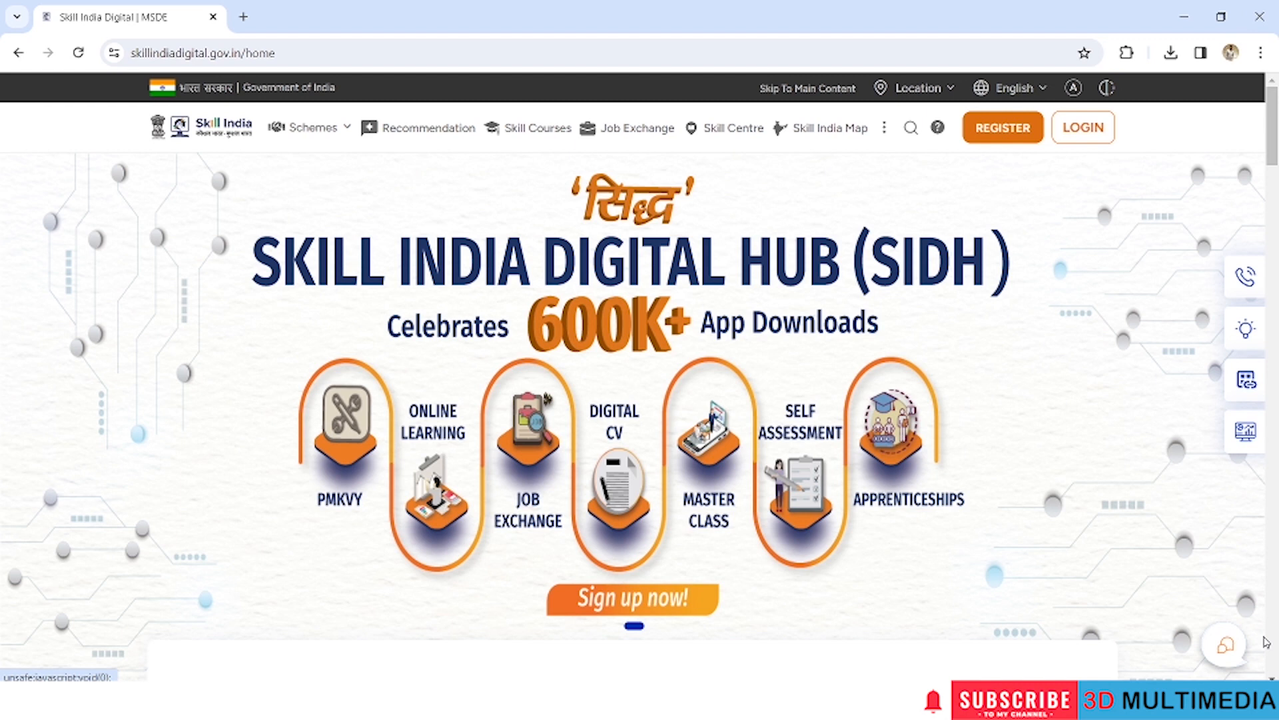
{"action": "mouse_move", "coordinate": [594, 507]}
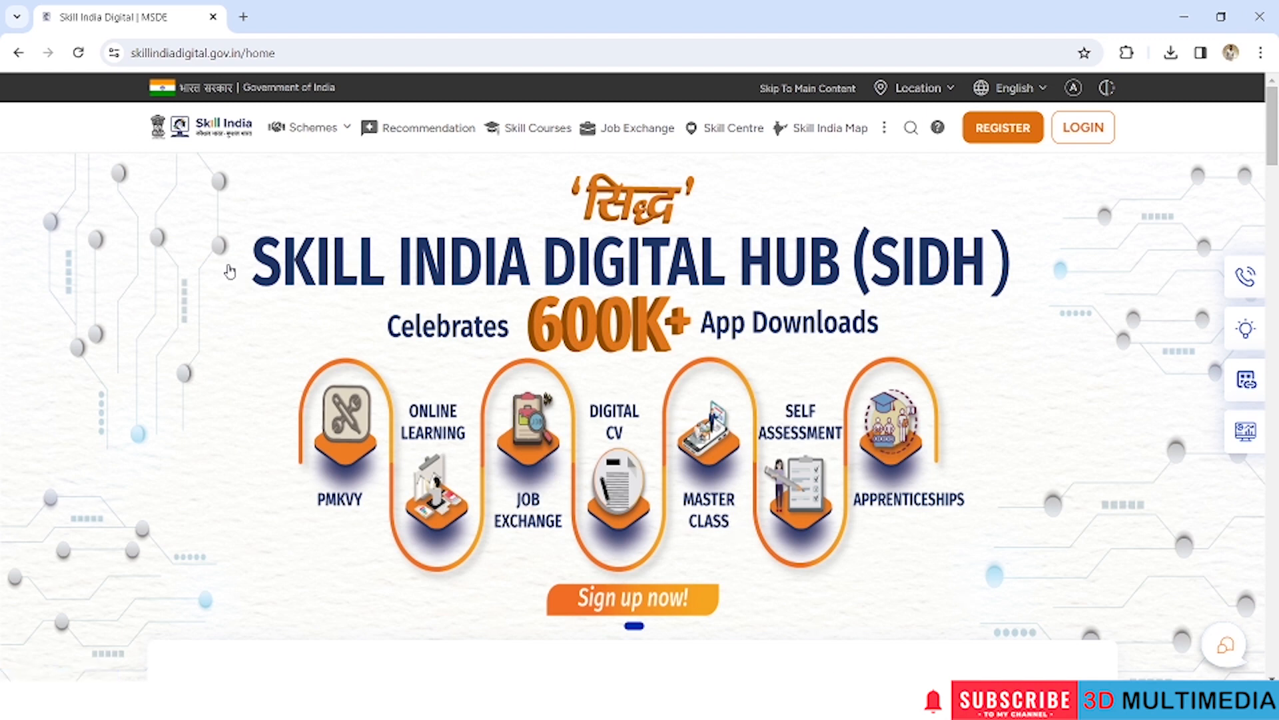
{"action": "mouse_move", "coordinate": [374, 284]}
{"action": "type", "text": "m"}
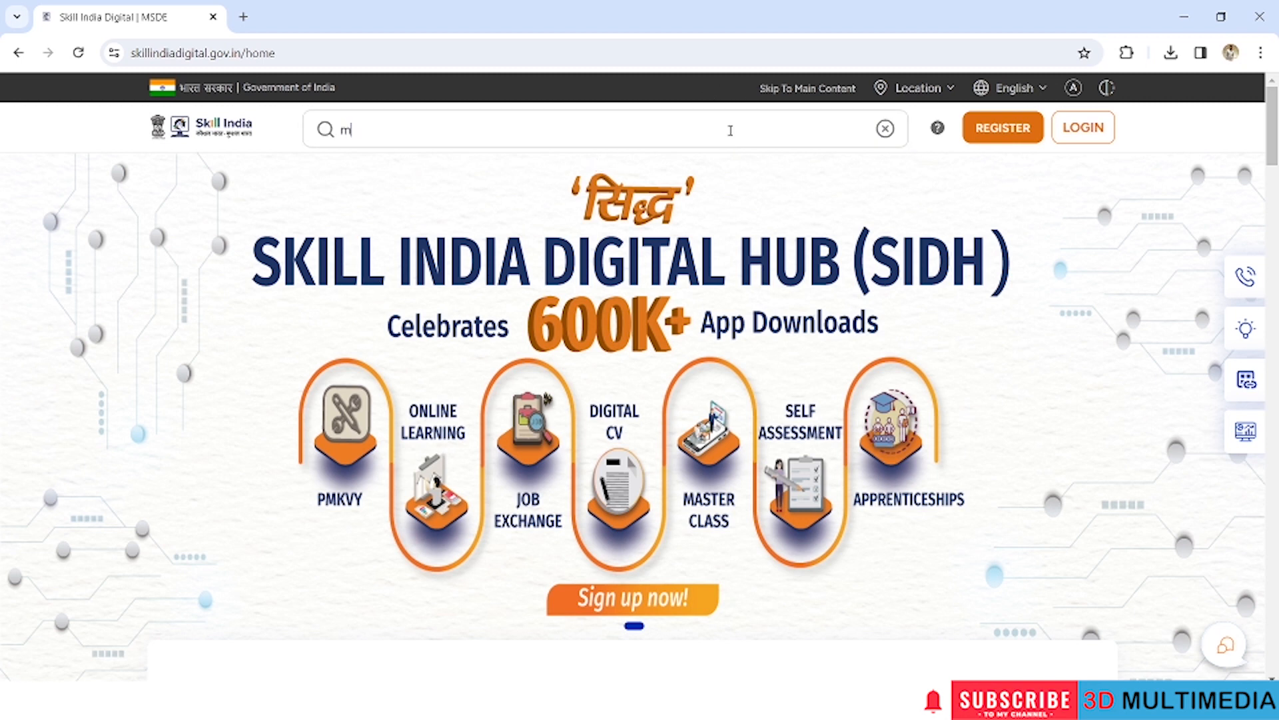
Step: Search Skill India Digital for 'microsoft'
{"action": "type", "text": "icrosoft"}
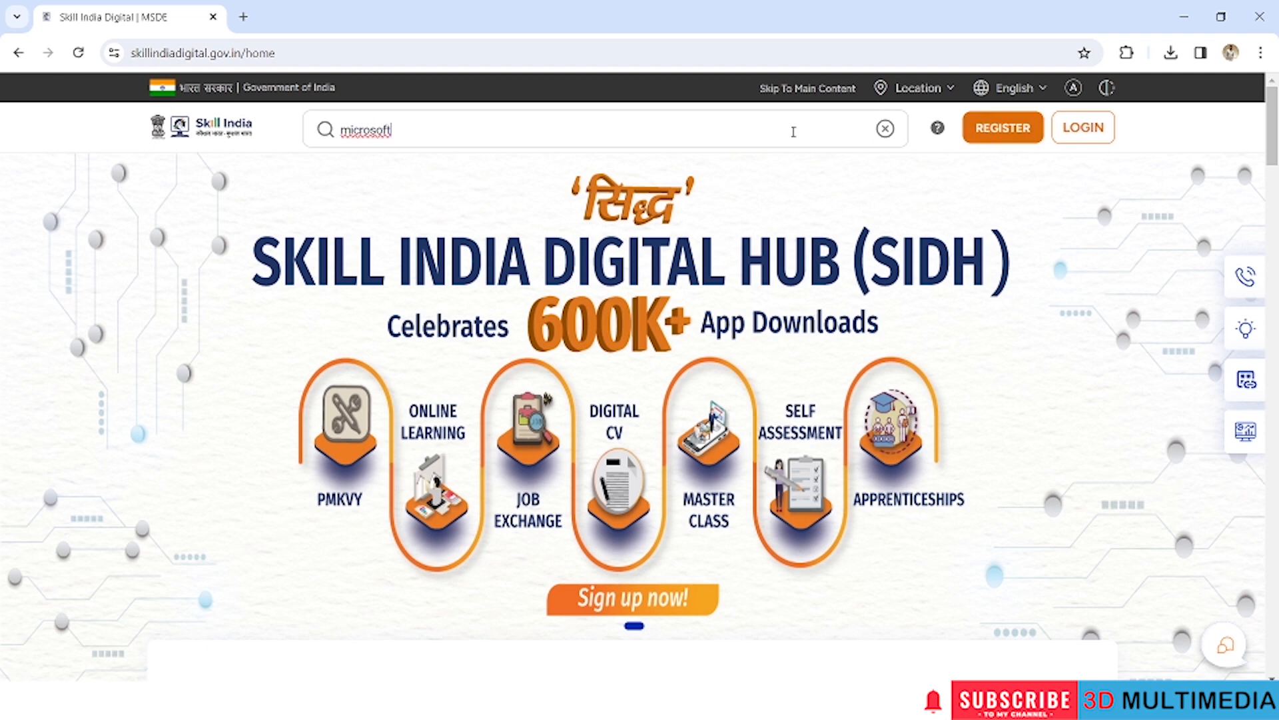
{"action": "key", "text": "Enter"}
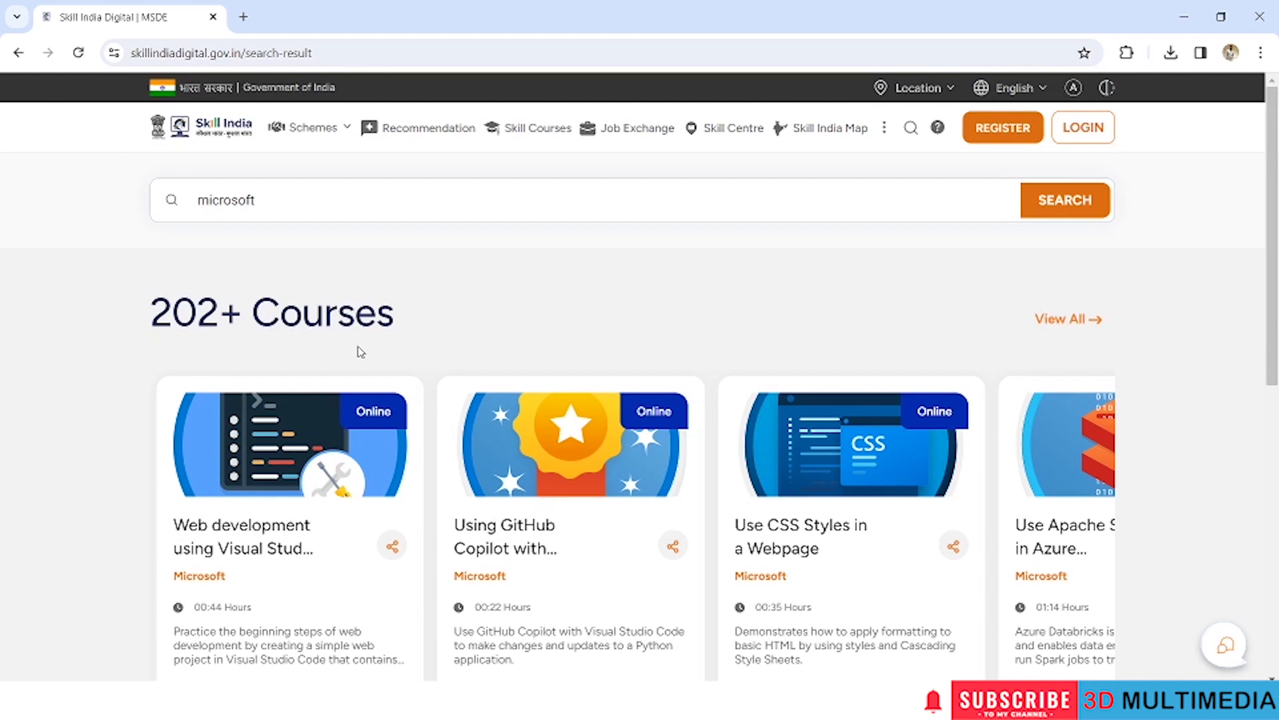
{"action": "mouse_move", "coordinate": [1175, 297]}
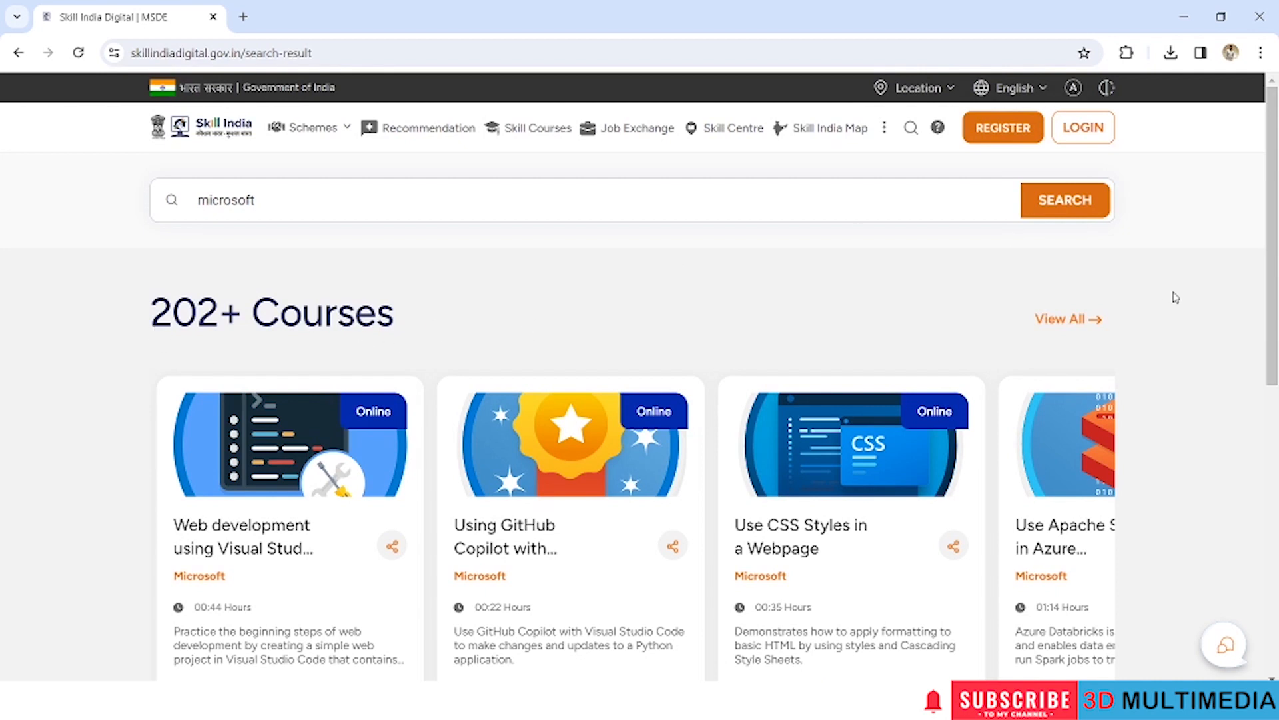
{"action": "mouse_move", "coordinate": [1075, 329]}
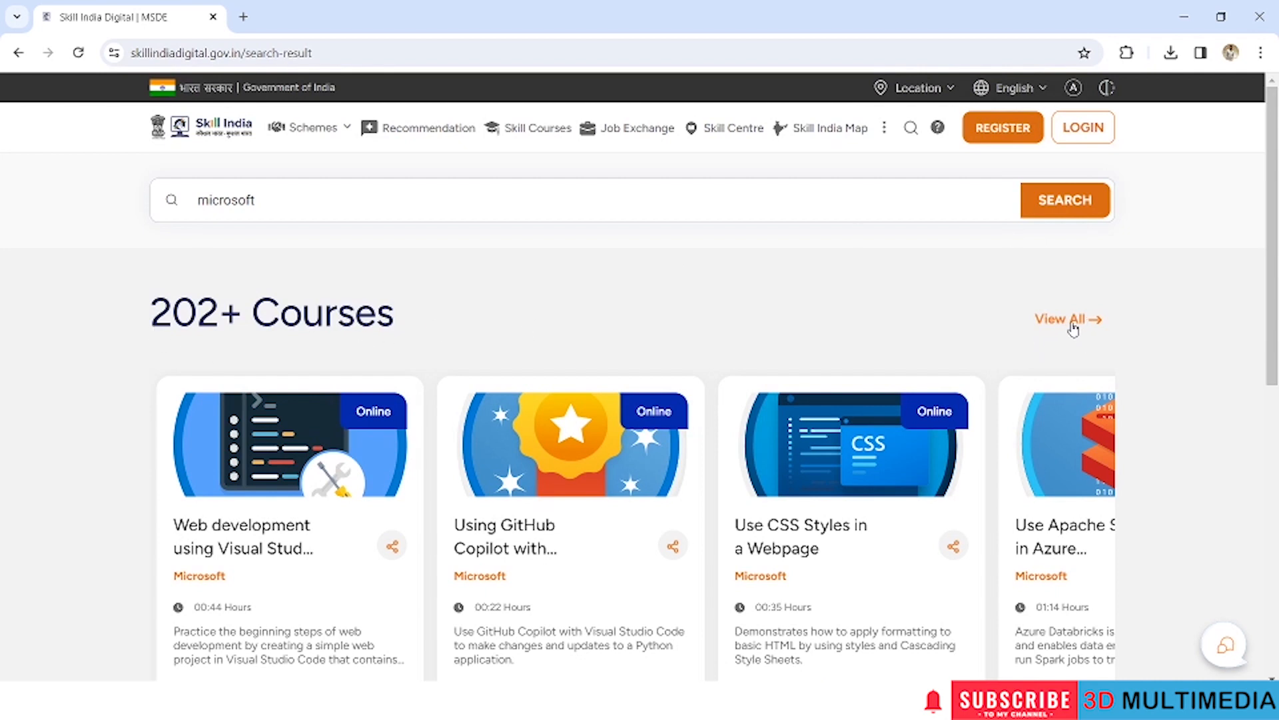
Step: Open the full list of 202+ Microsoft skill courses via View All
{"action": "left_click", "coordinate": [1061, 319]}
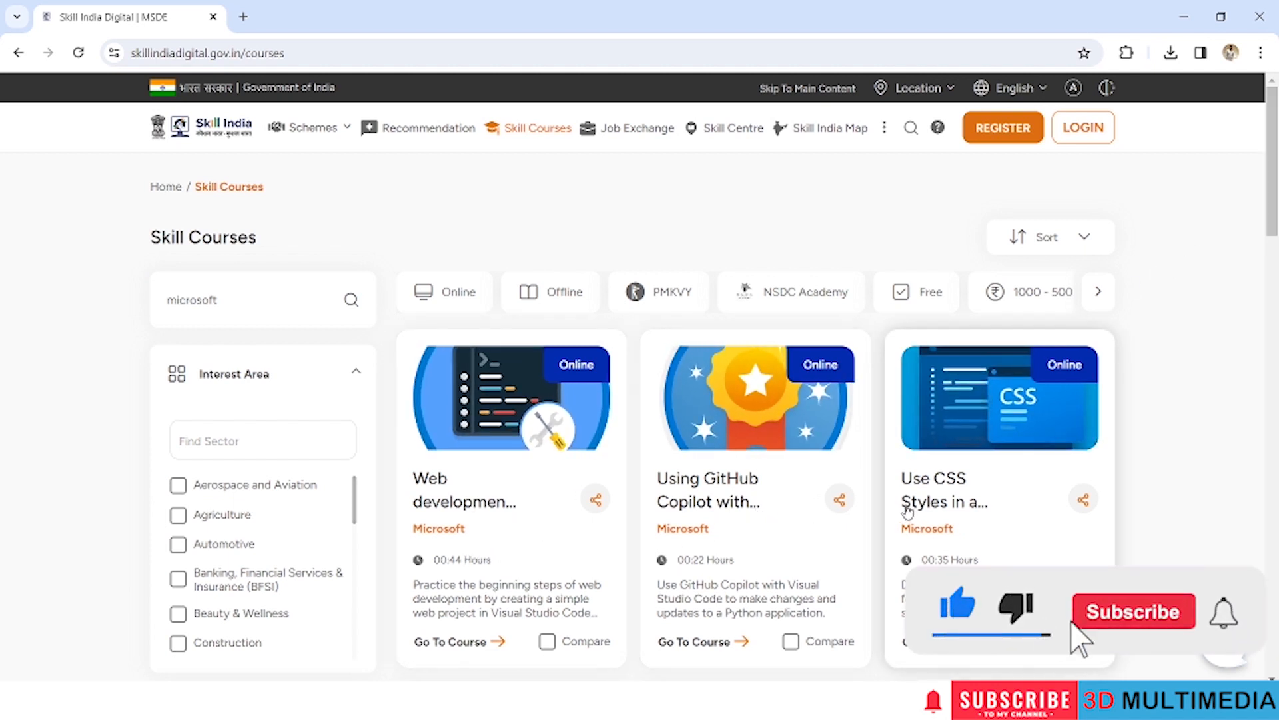
Step: Apply the Free filter to the Microsoft courses and scroll the Interest Area list
{"action": "left_click", "coordinate": [1133, 611]}
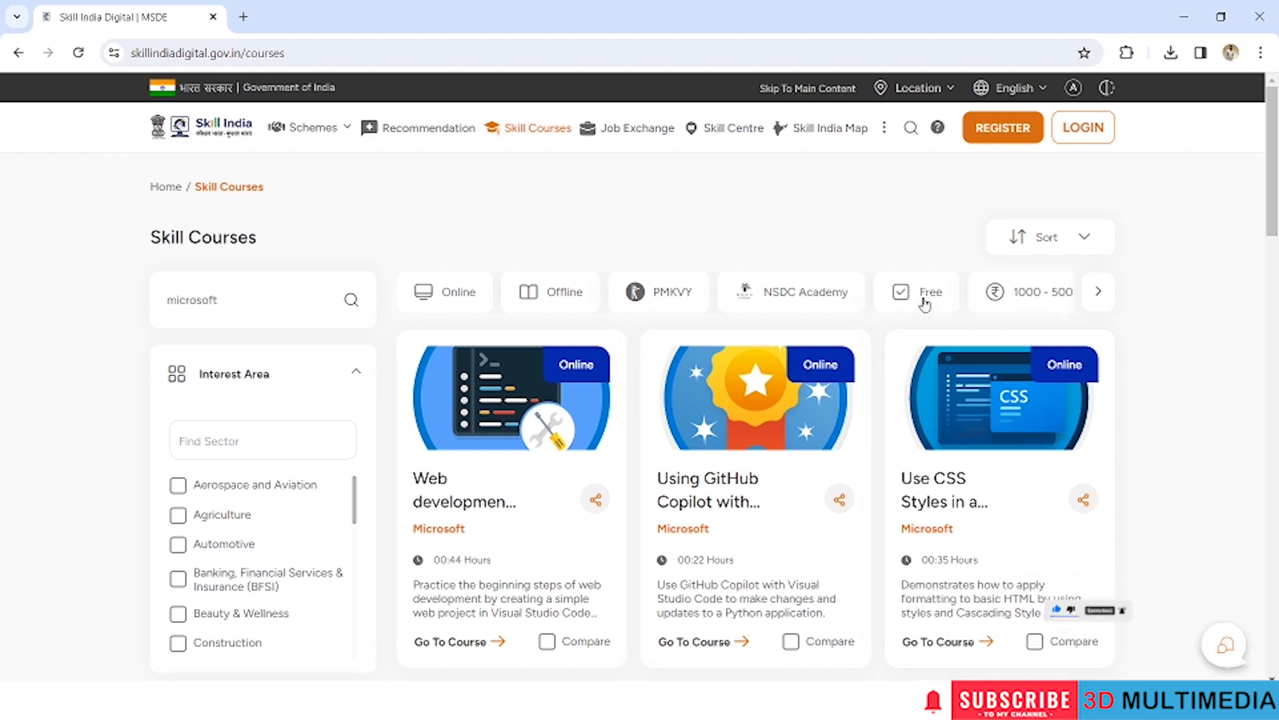
{"action": "left_click", "coordinate": [916, 291]}
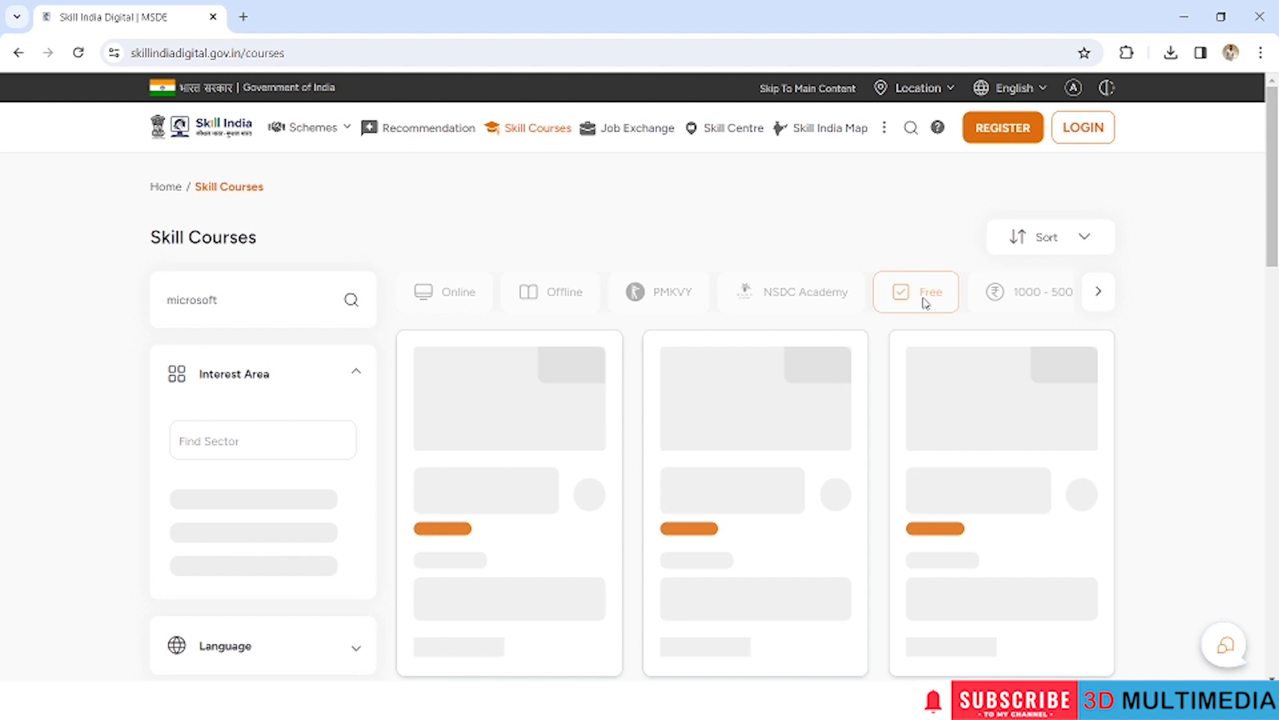
{"action": "left_click", "coordinate": [915, 291]}
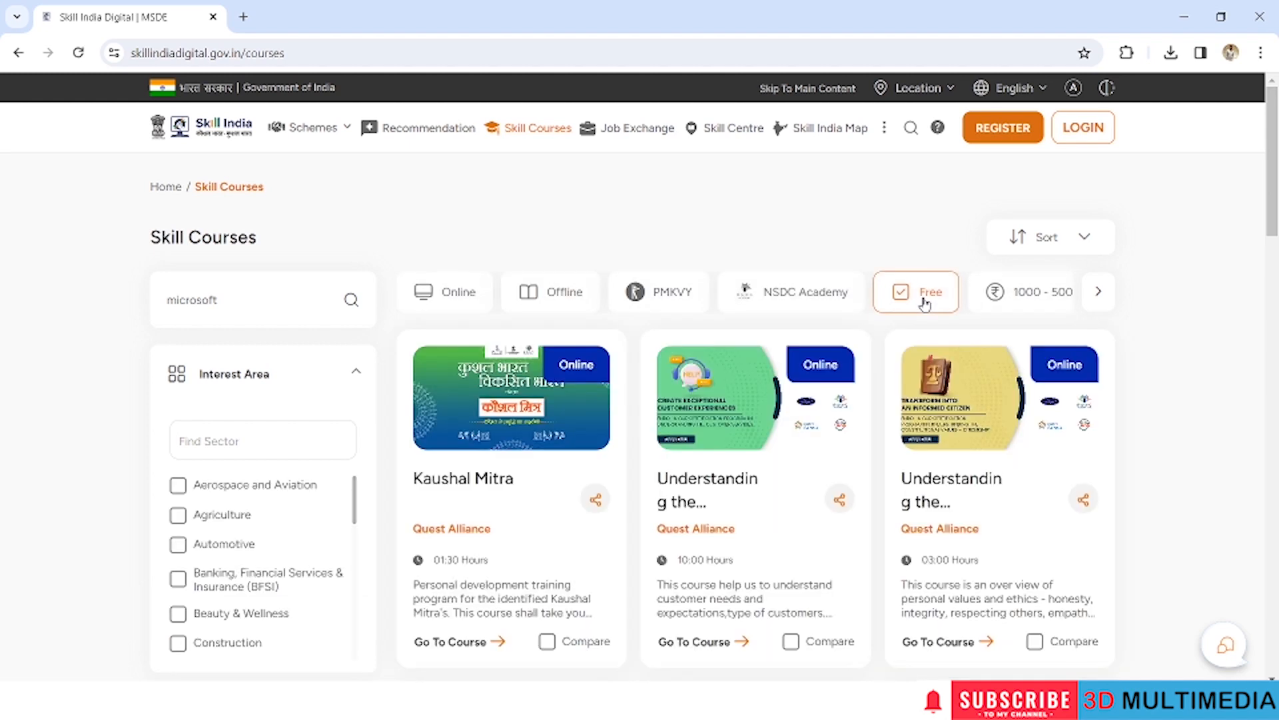
{"action": "mouse_move", "coordinate": [346, 473]}
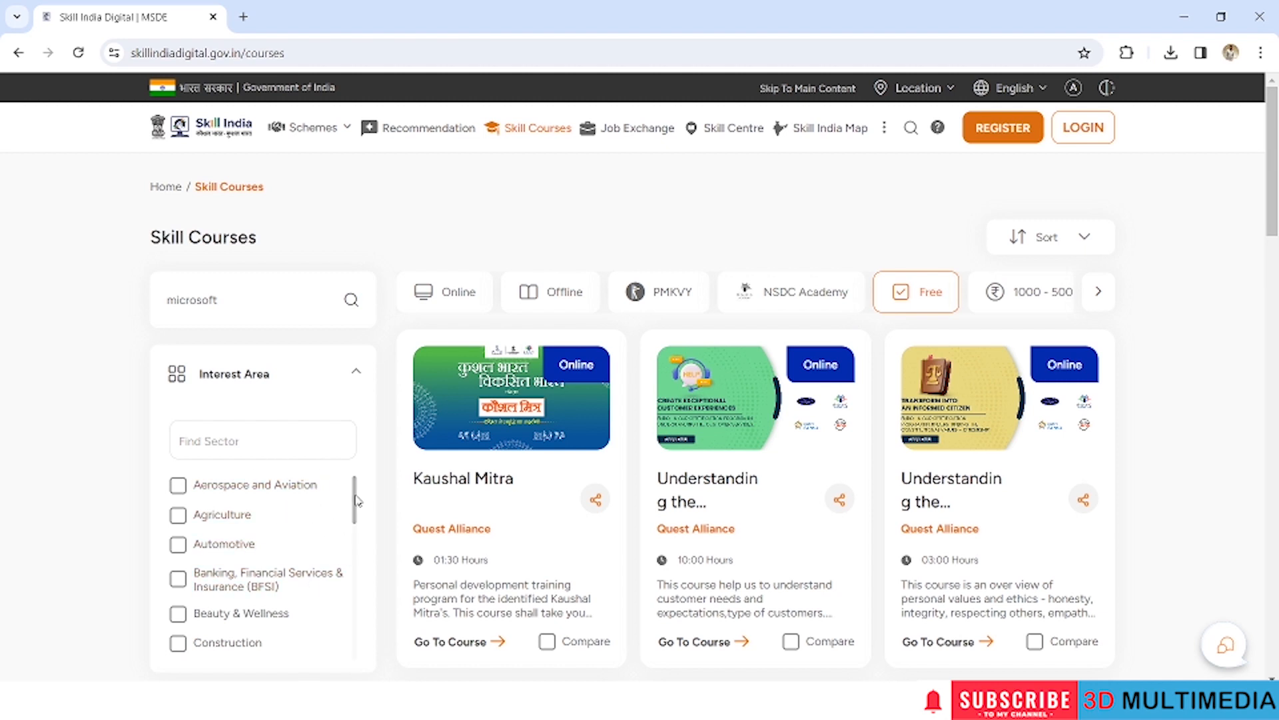
{"action": "scroll", "scroll_direction": "down", "scroll_amount": 3}
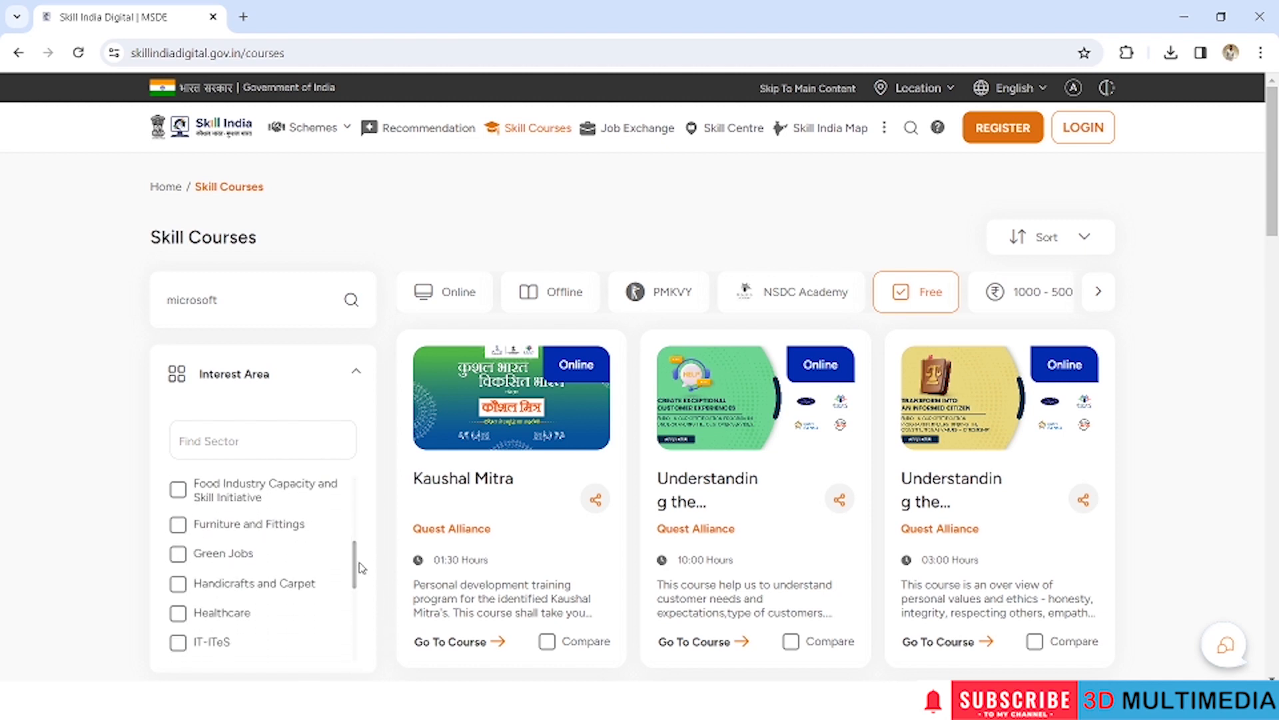
{"action": "scroll", "scroll_direction": "down", "scroll_amount": 3}
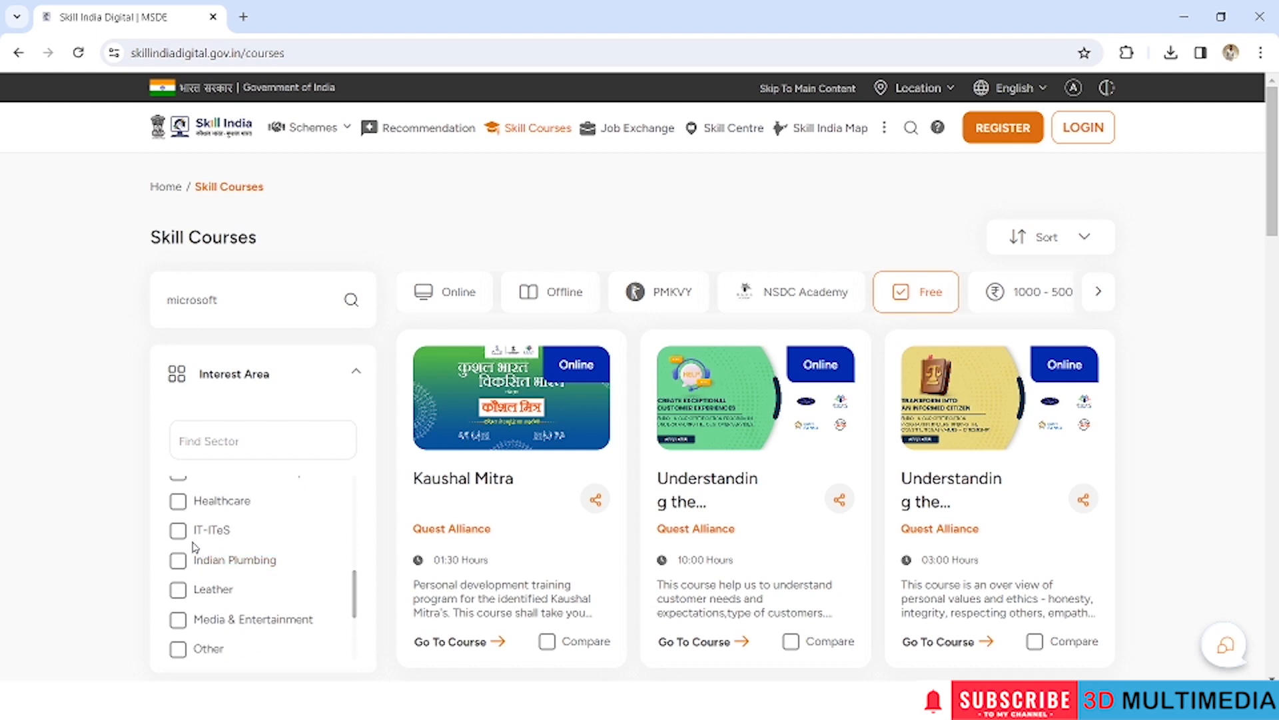
{"action": "left_click", "coordinate": [178, 530]}
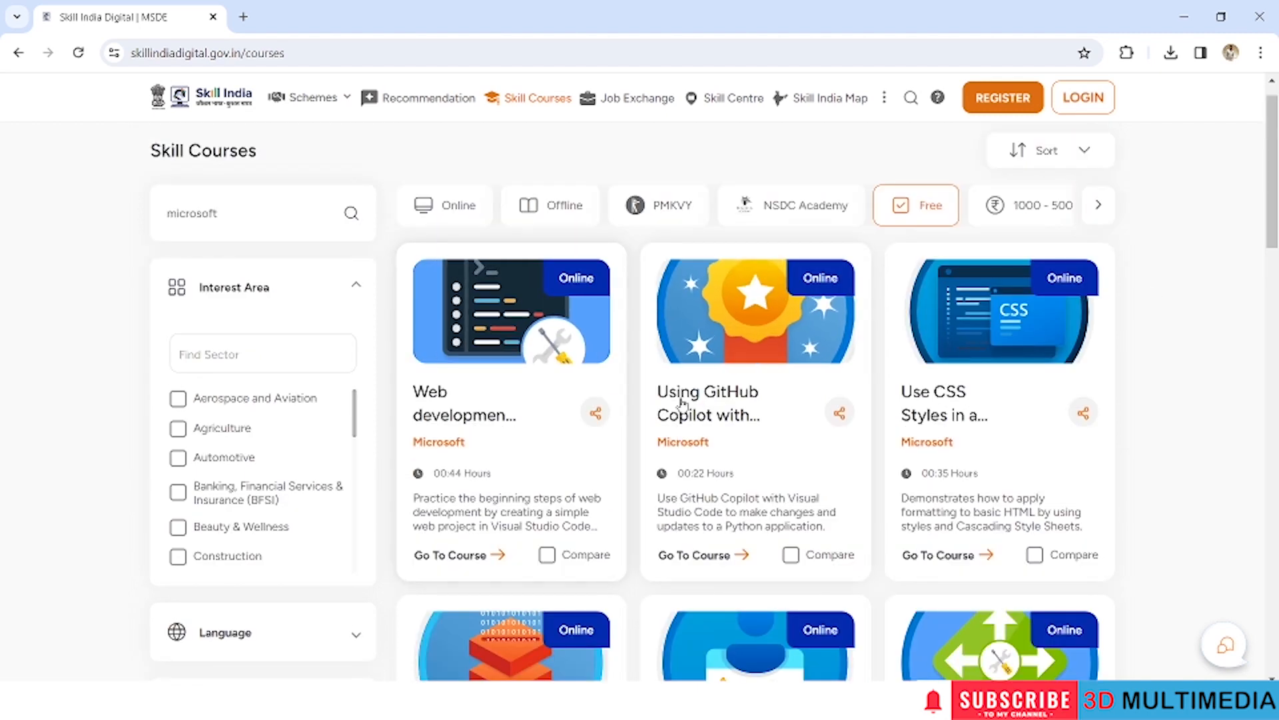
{"action": "mouse_move", "coordinate": [702, 421]}
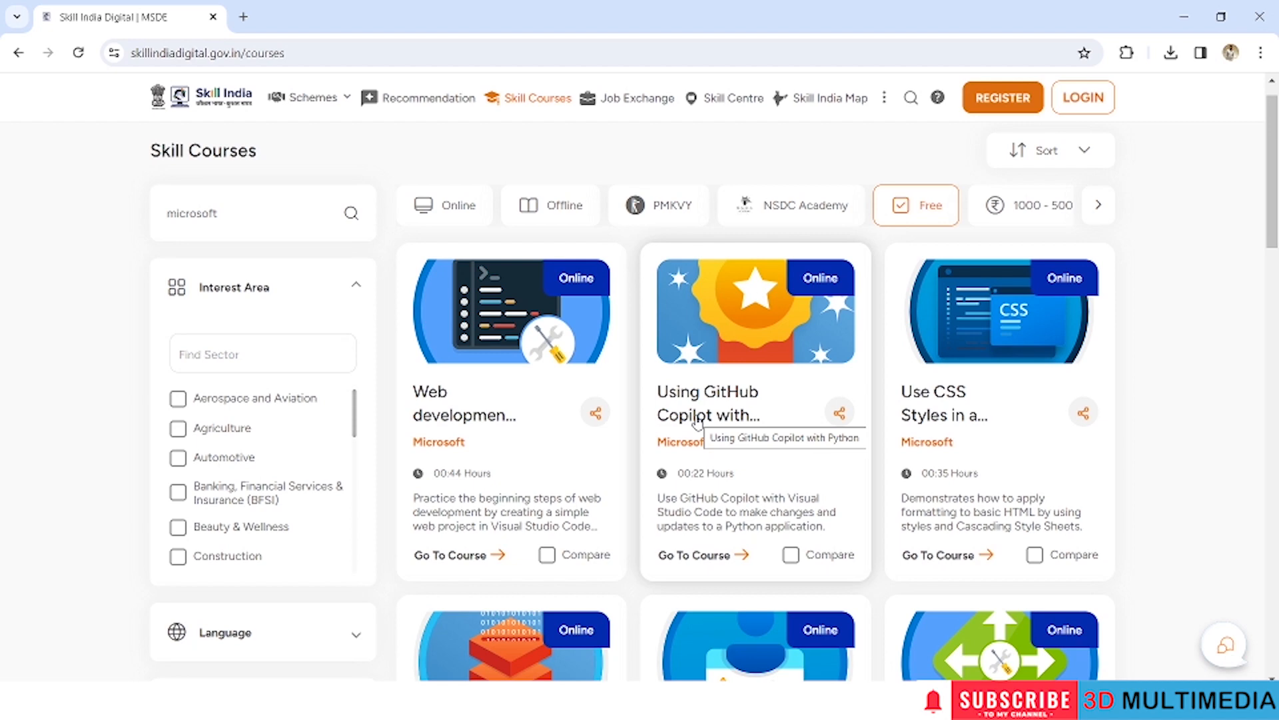
{"action": "mouse_move", "coordinate": [947, 421]}
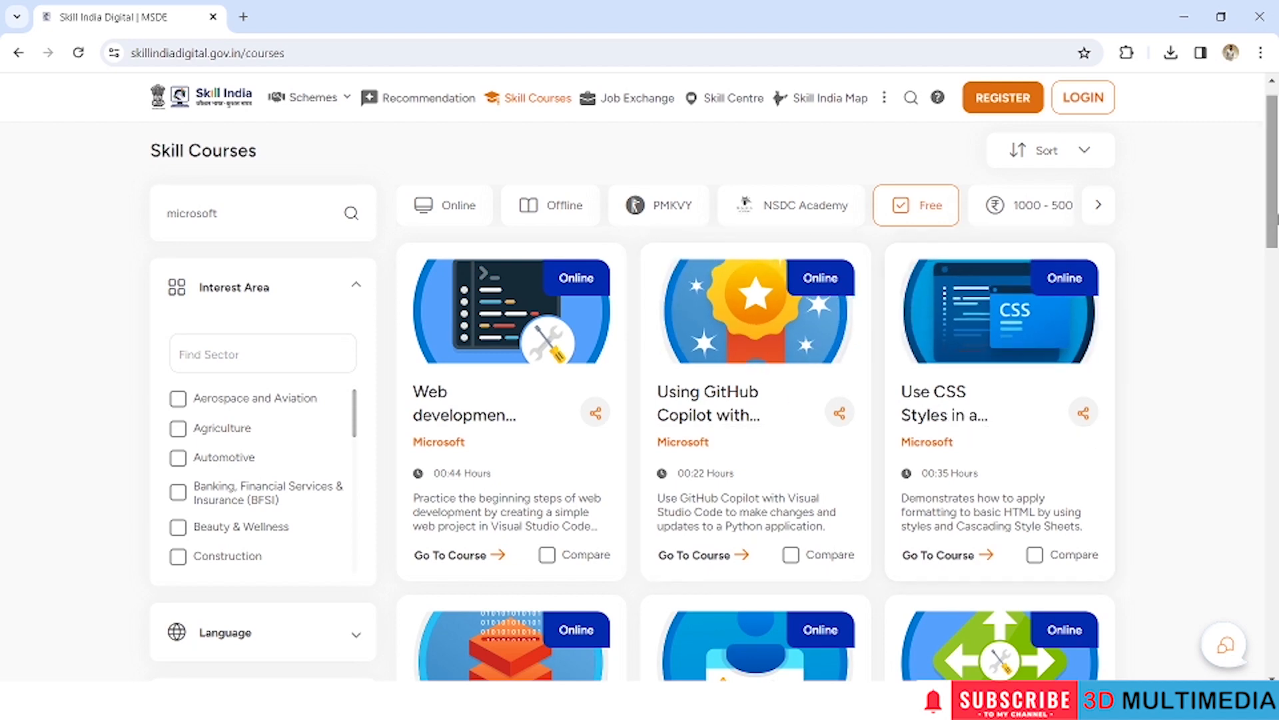
Step: Scroll the free Microsoft course grid toward 'Using GitHub Copilot with Python'
{"action": "scroll", "scroll_direction": "down", "scroll_amount": 3}
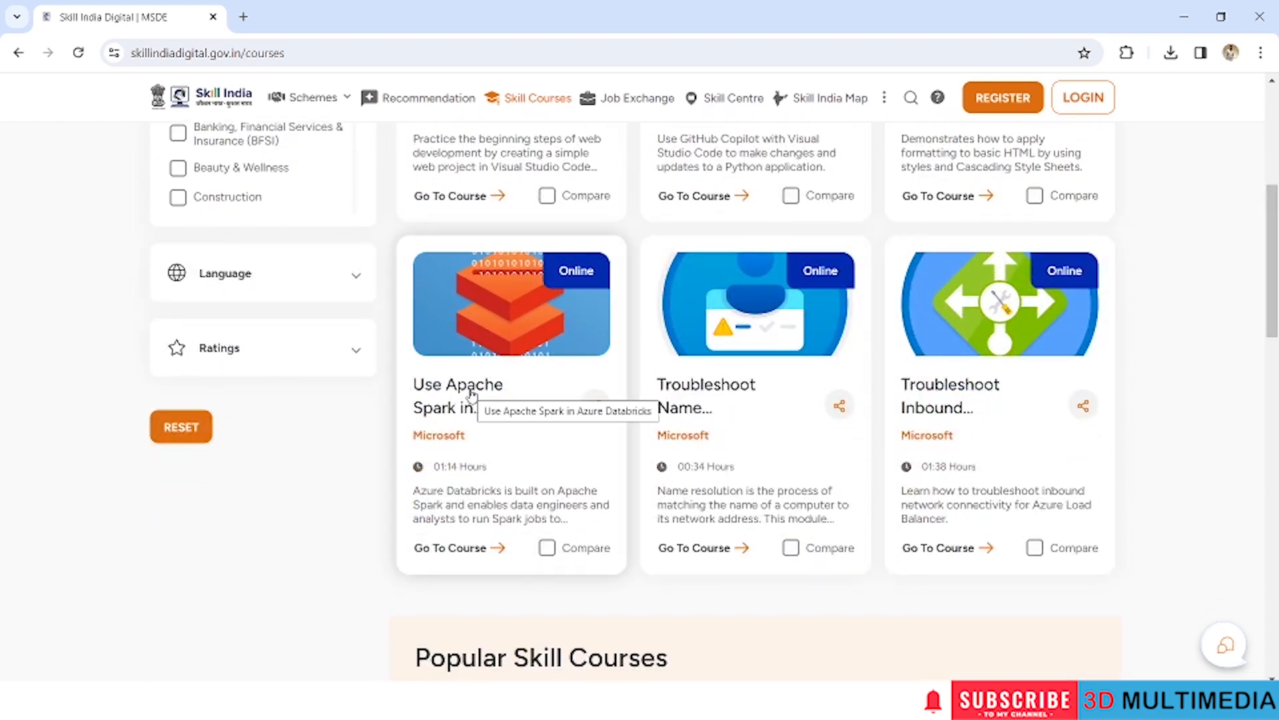
{"action": "mouse_move", "coordinate": [675, 394]}
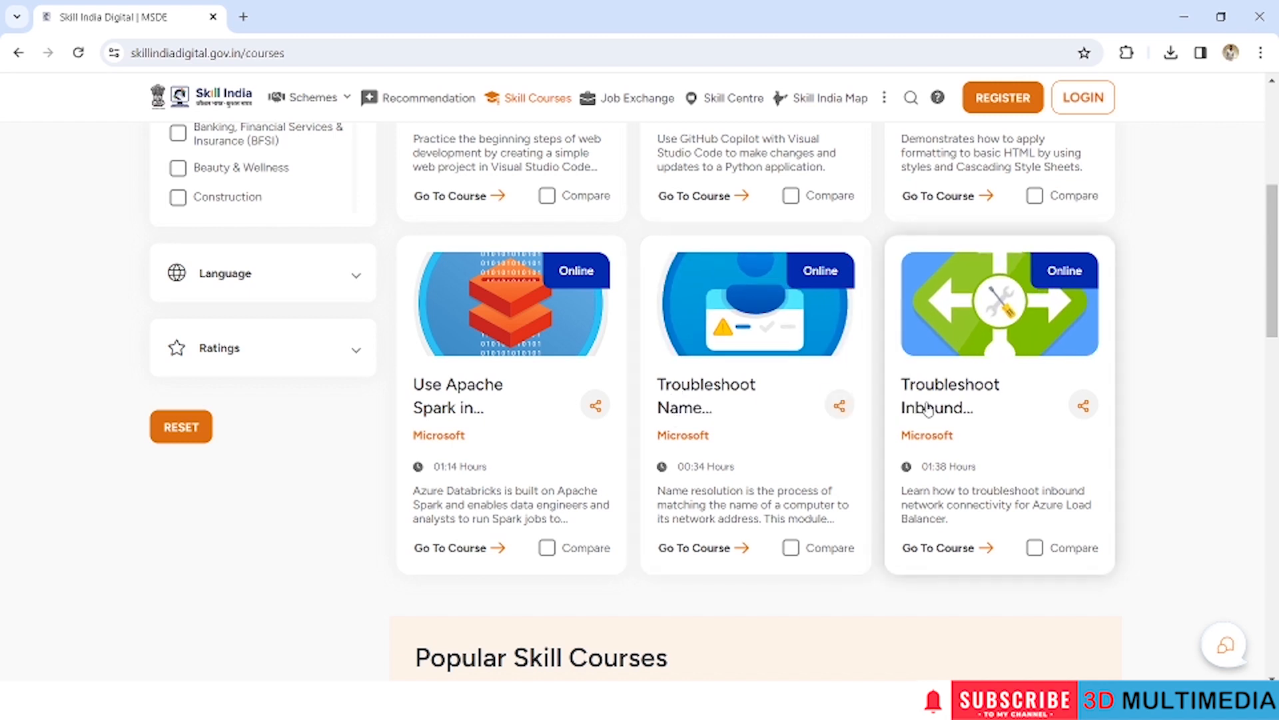
{"action": "mouse_move", "coordinate": [936, 408]}
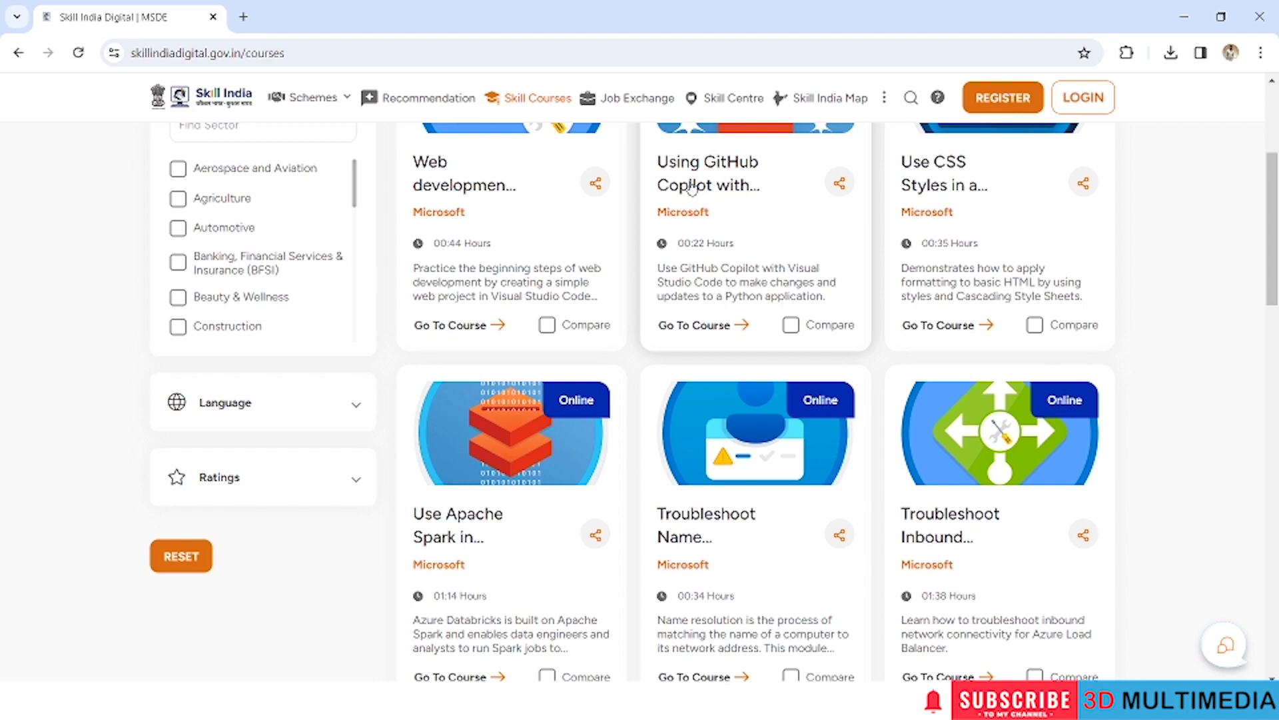
{"action": "mouse_move", "coordinate": [698, 192]}
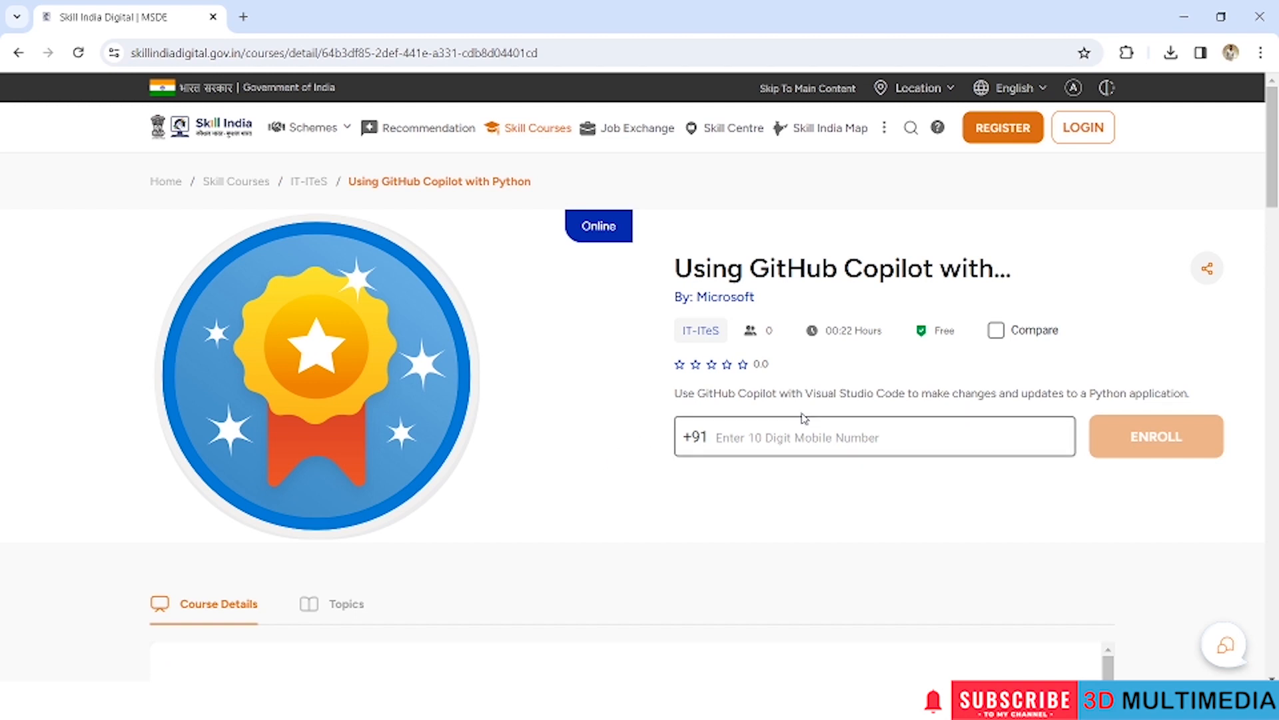
Step: Open the GitHub Copilot with Python course, review details, and enroll with a mobile number
{"action": "left_click", "coordinate": [873, 437]}
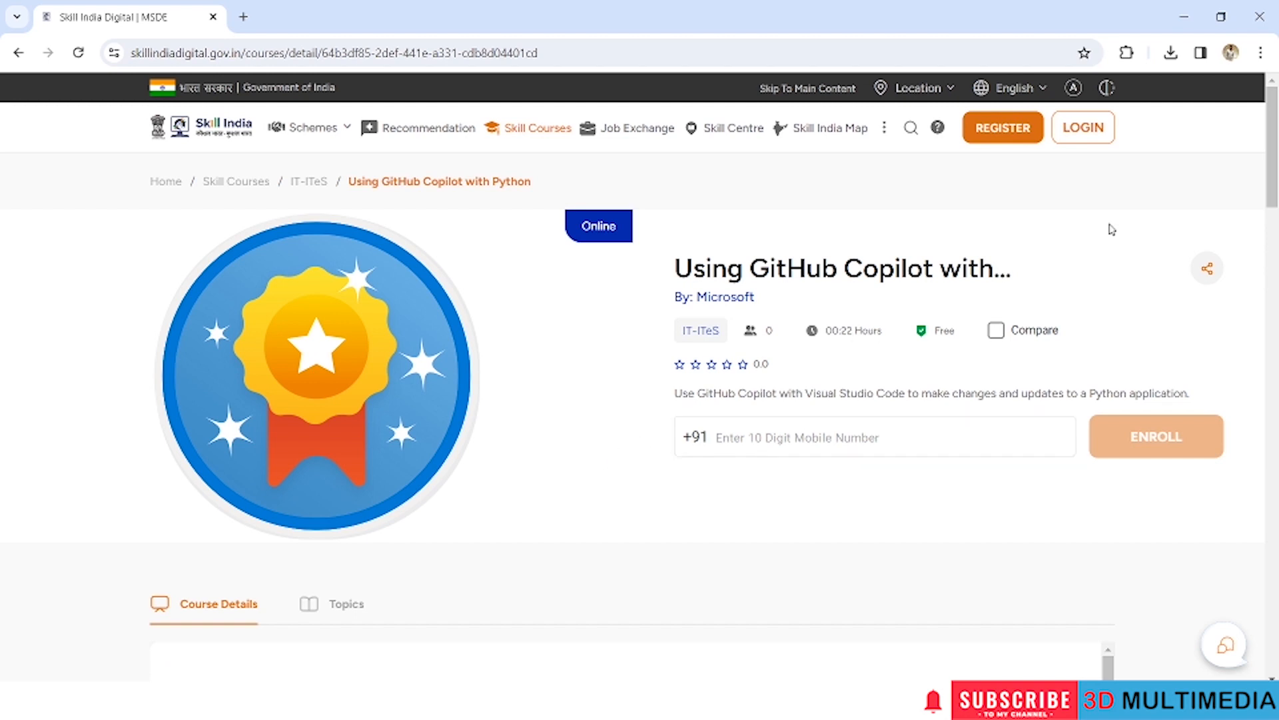
{"action": "scroll", "scroll_direction": "down", "scroll_amount": 3}
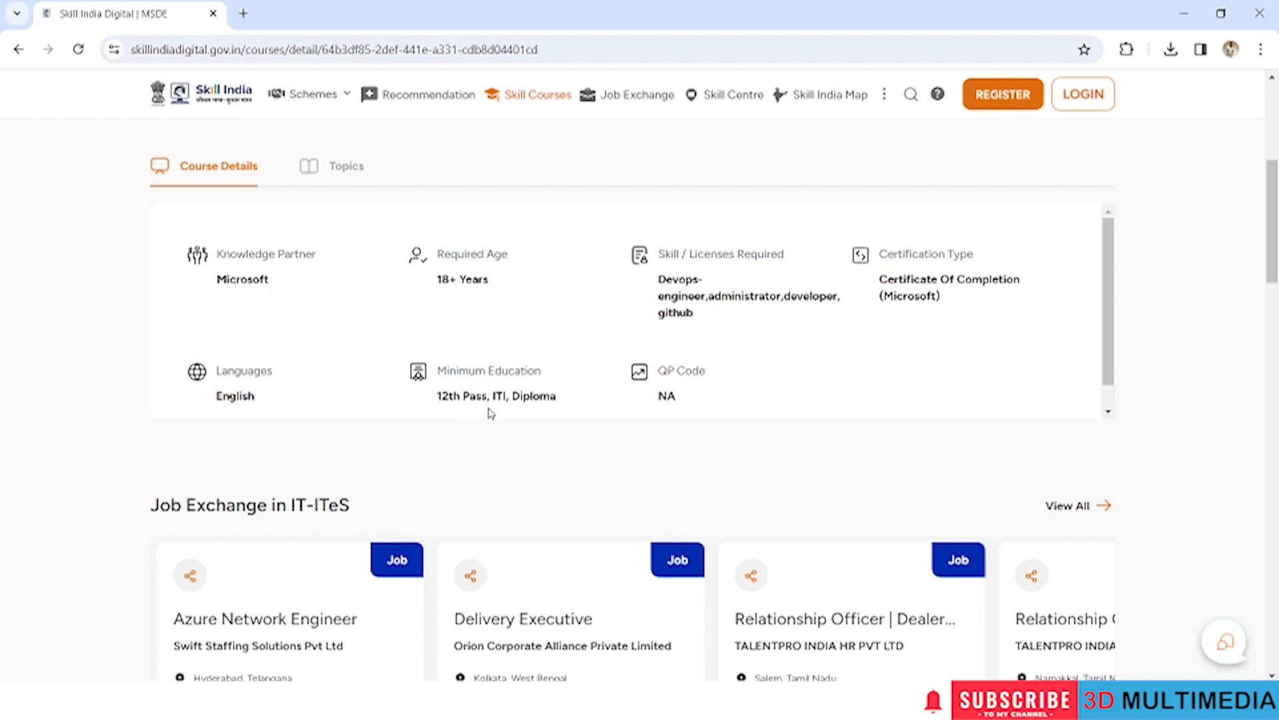
{"action": "mouse_move", "coordinate": [545, 403]}
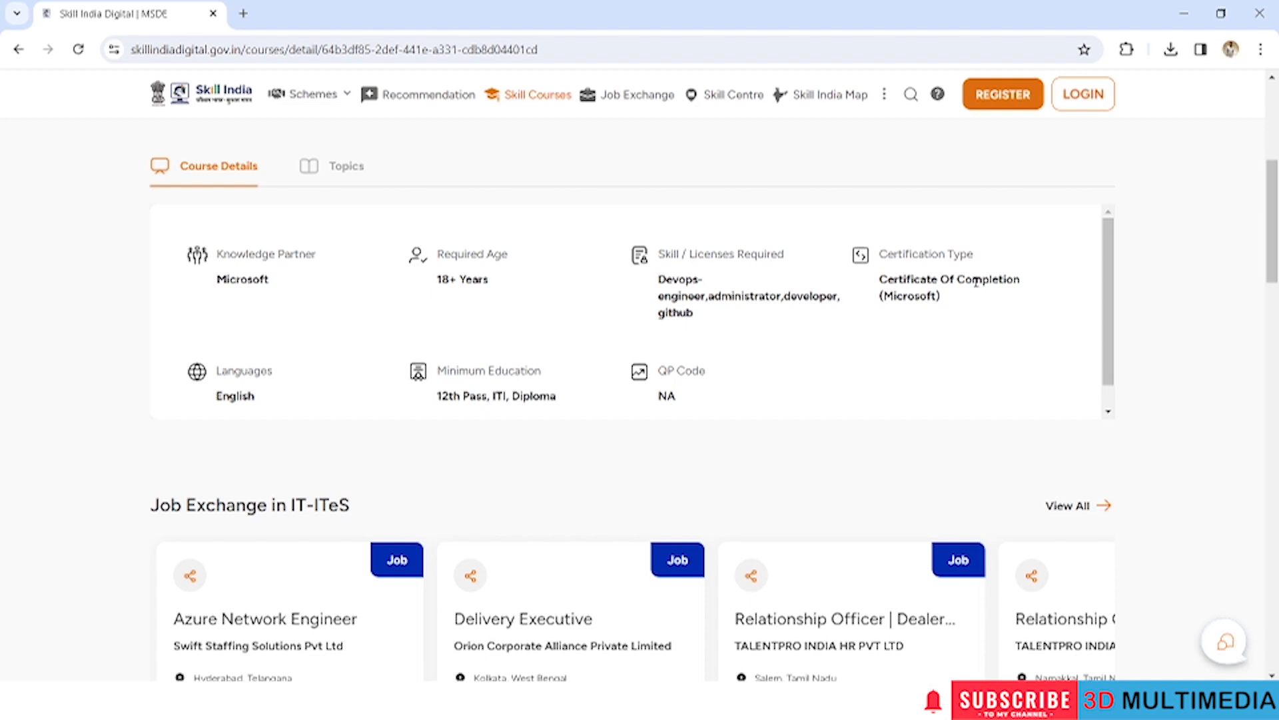
{"action": "mouse_move", "coordinate": [923, 292]}
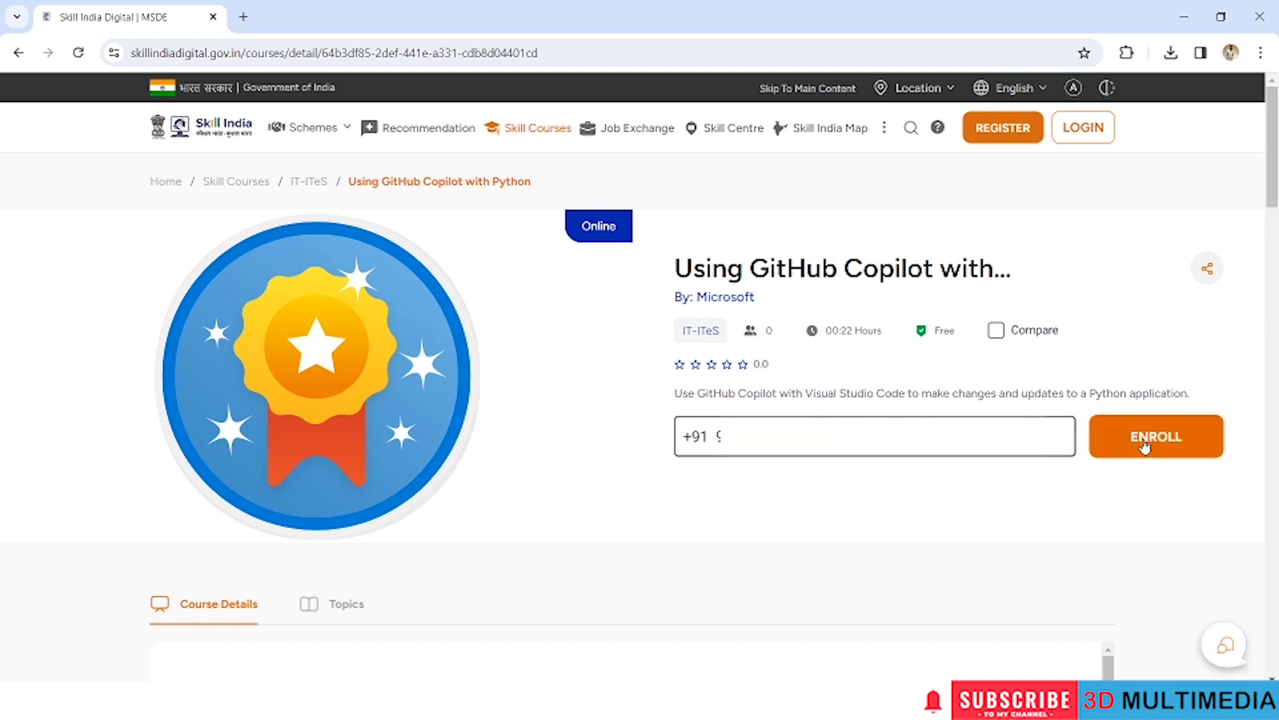
{"action": "left_click", "coordinate": [1156, 436]}
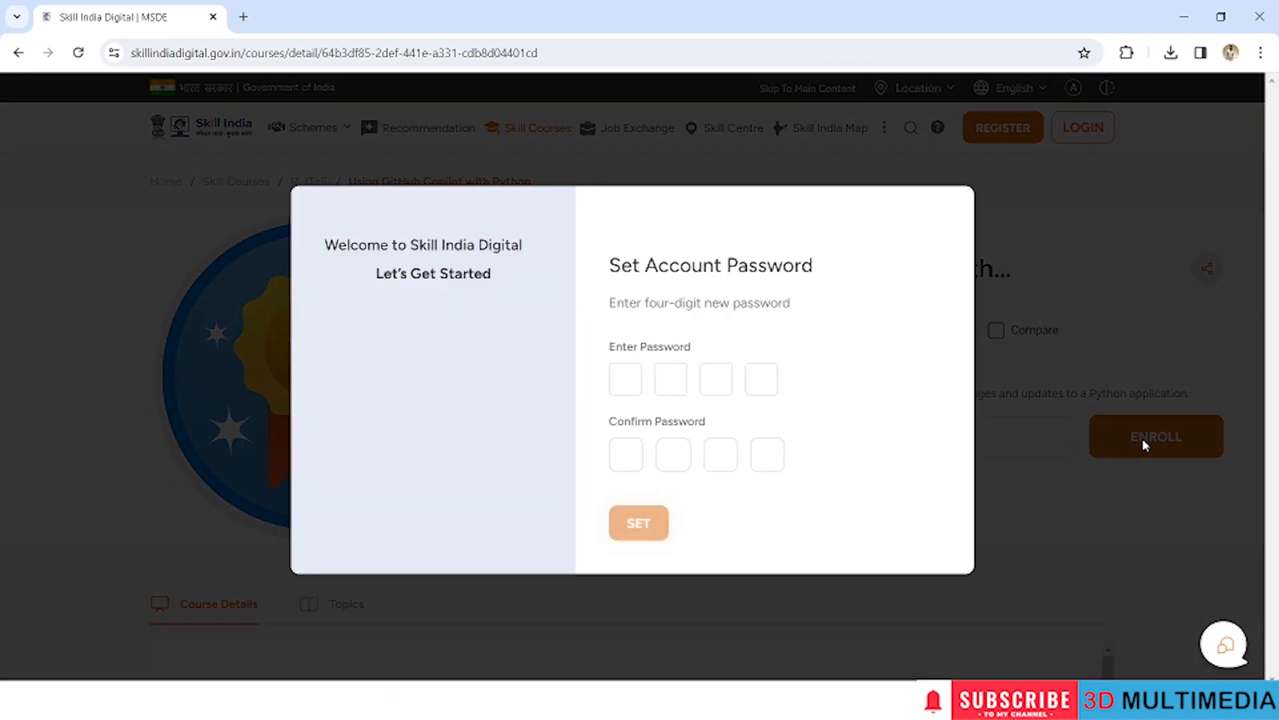
Step: Set the account password to 1234 and save it
{"action": "left_click", "coordinate": [625, 378]}
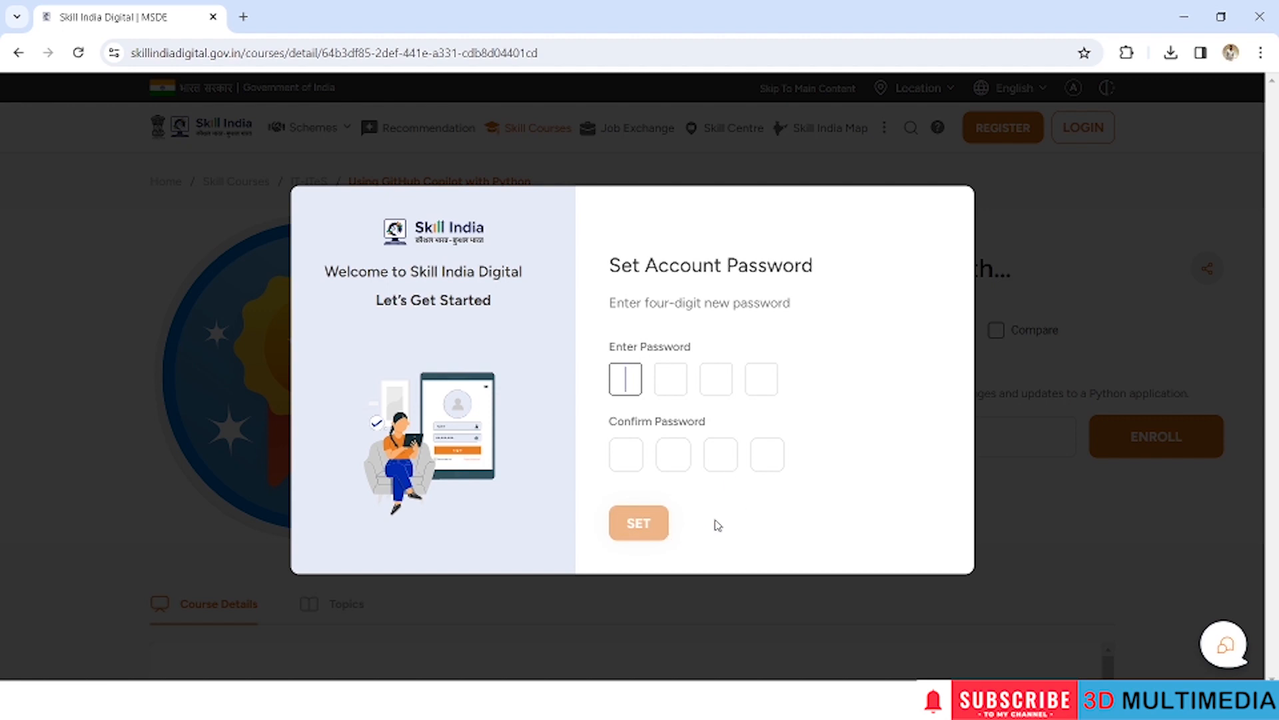
{"action": "type", "text": "123"}
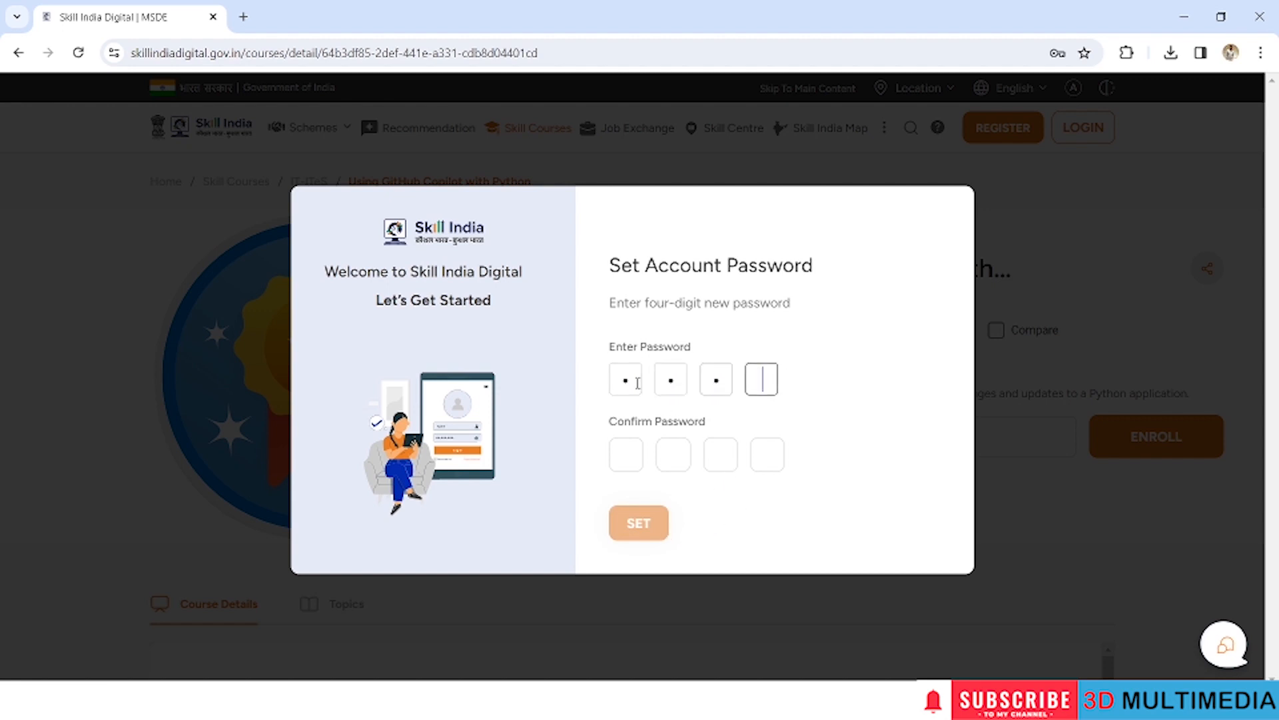
{"action": "type", "text": "4"}
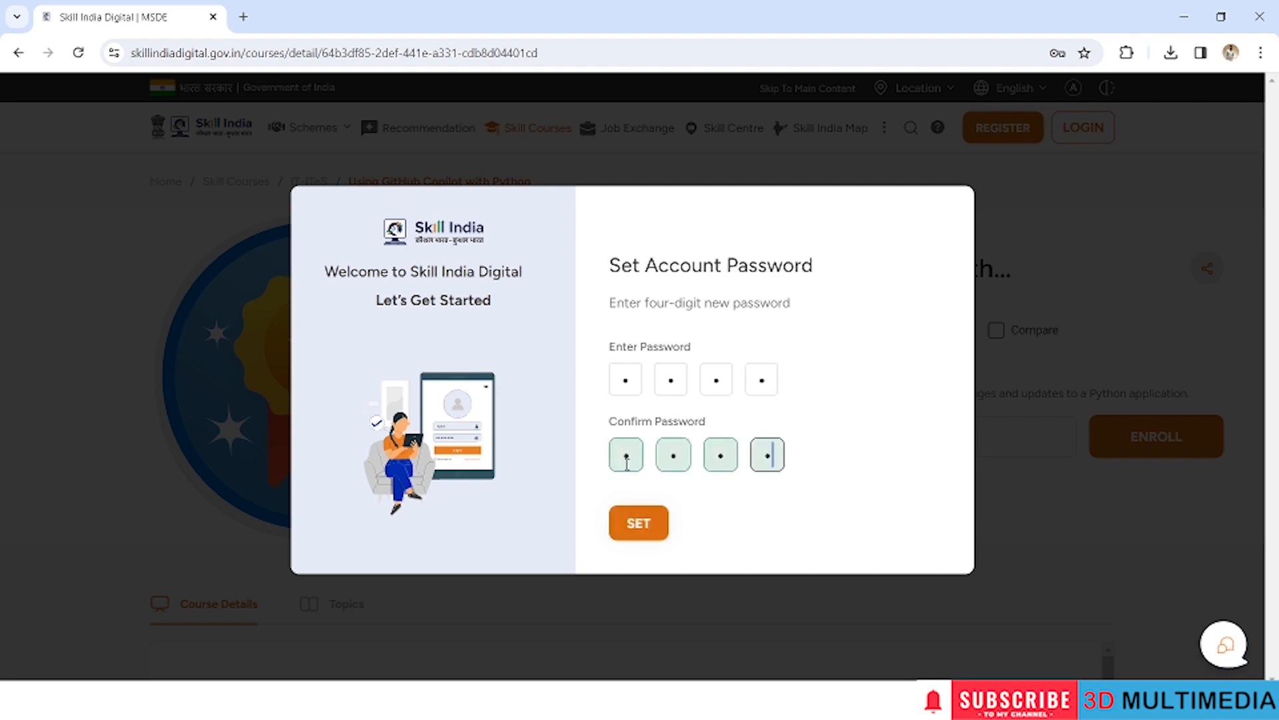
{"action": "left_click", "coordinate": [638, 523]}
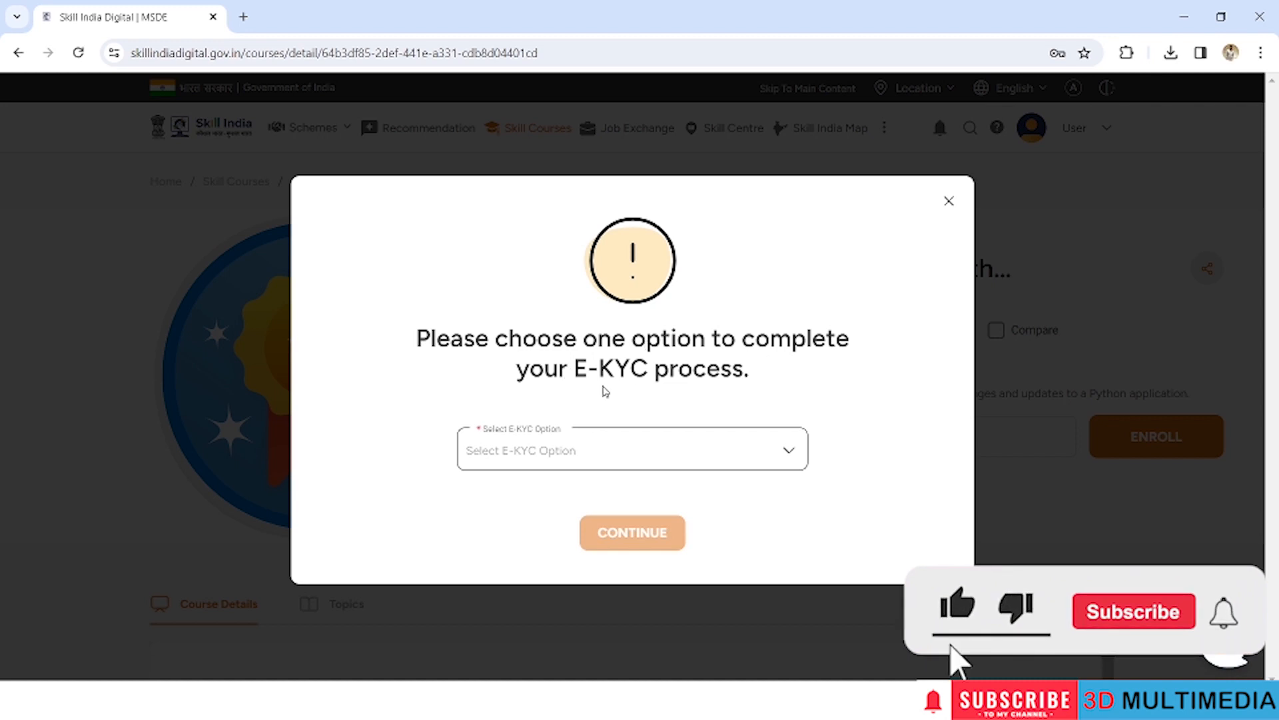
Step: Choose 'By OTP' as the E-KYC option and continue
{"action": "left_click", "coordinate": [1133, 611]}
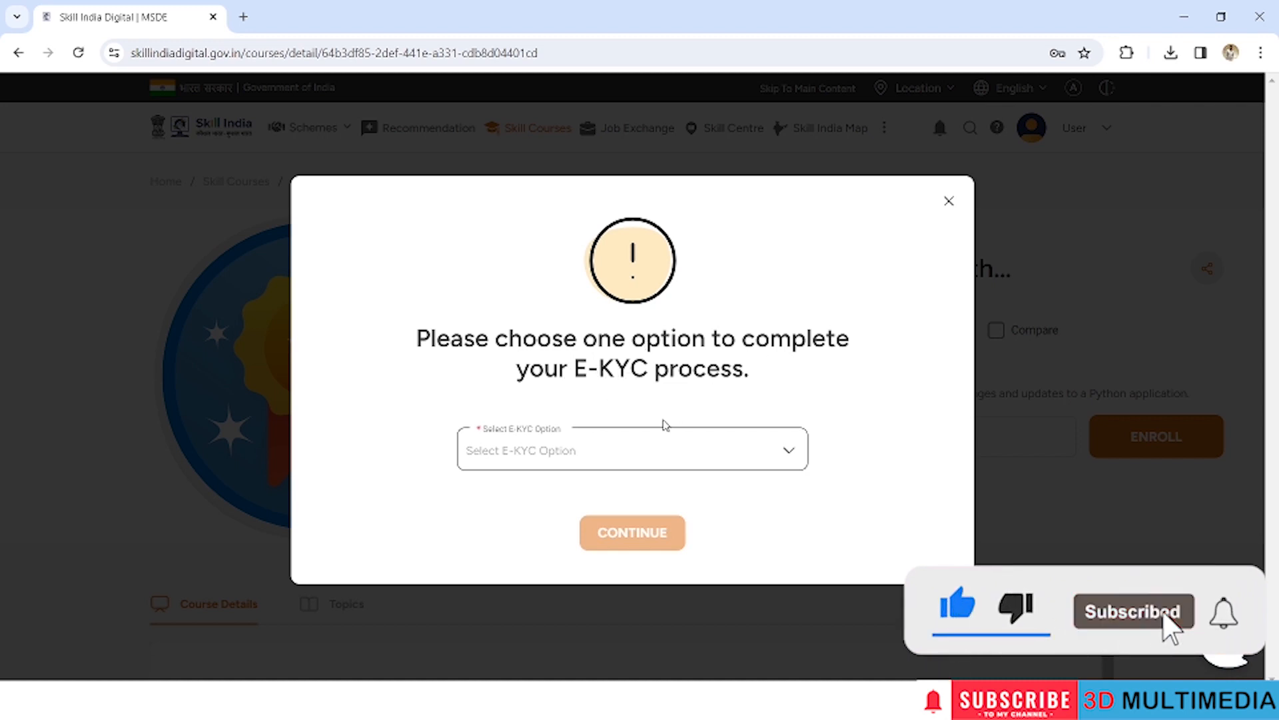
{"action": "left_click", "coordinate": [631, 450]}
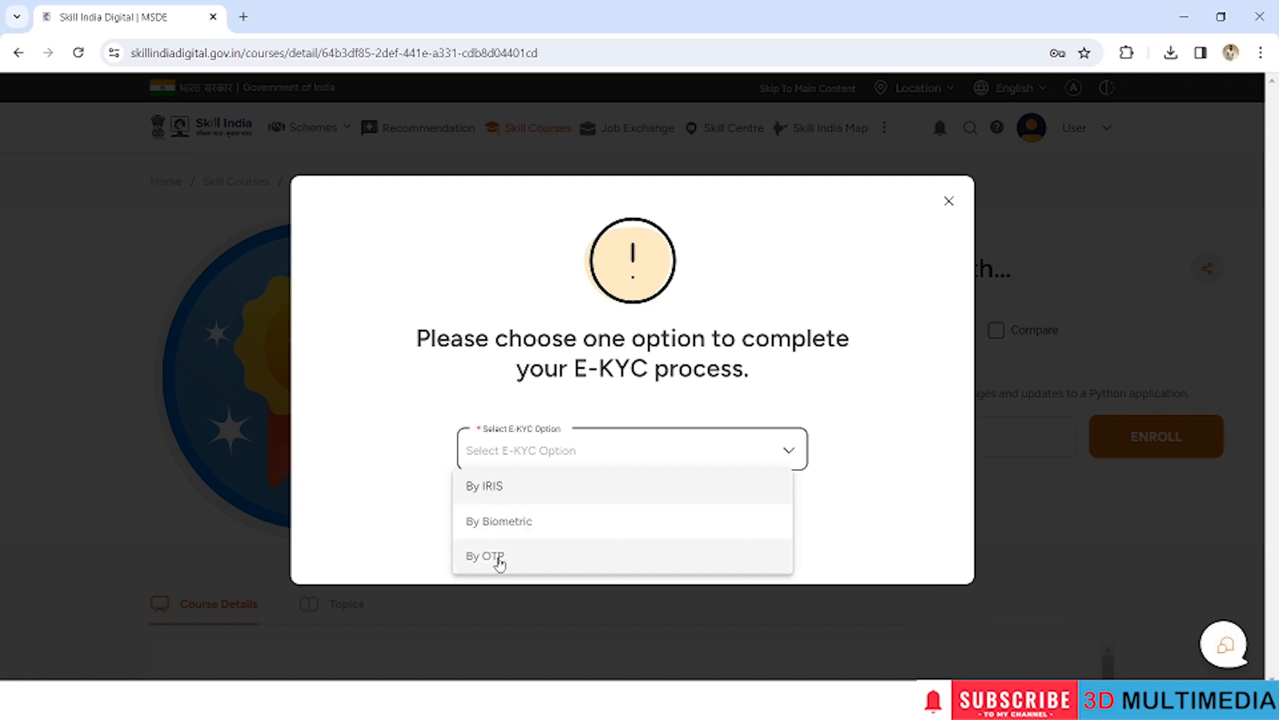
{"action": "left_click", "coordinate": [485, 555]}
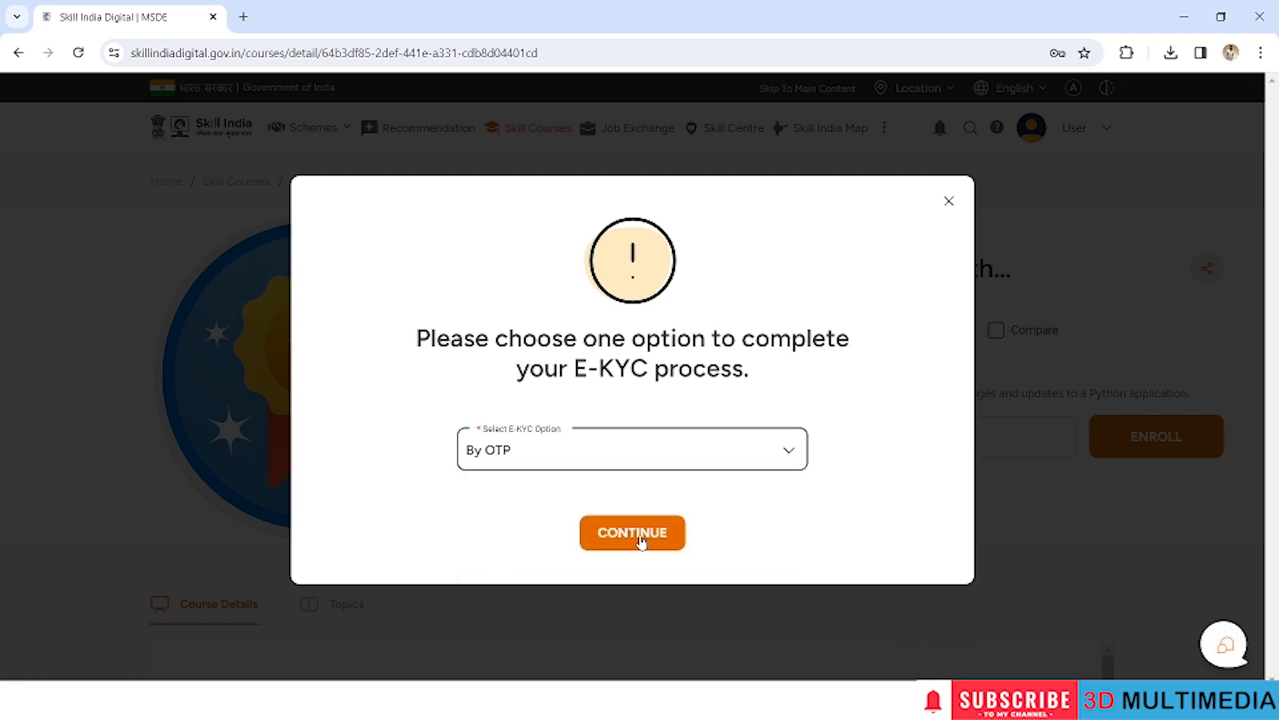
{"action": "left_click", "coordinate": [632, 532]}
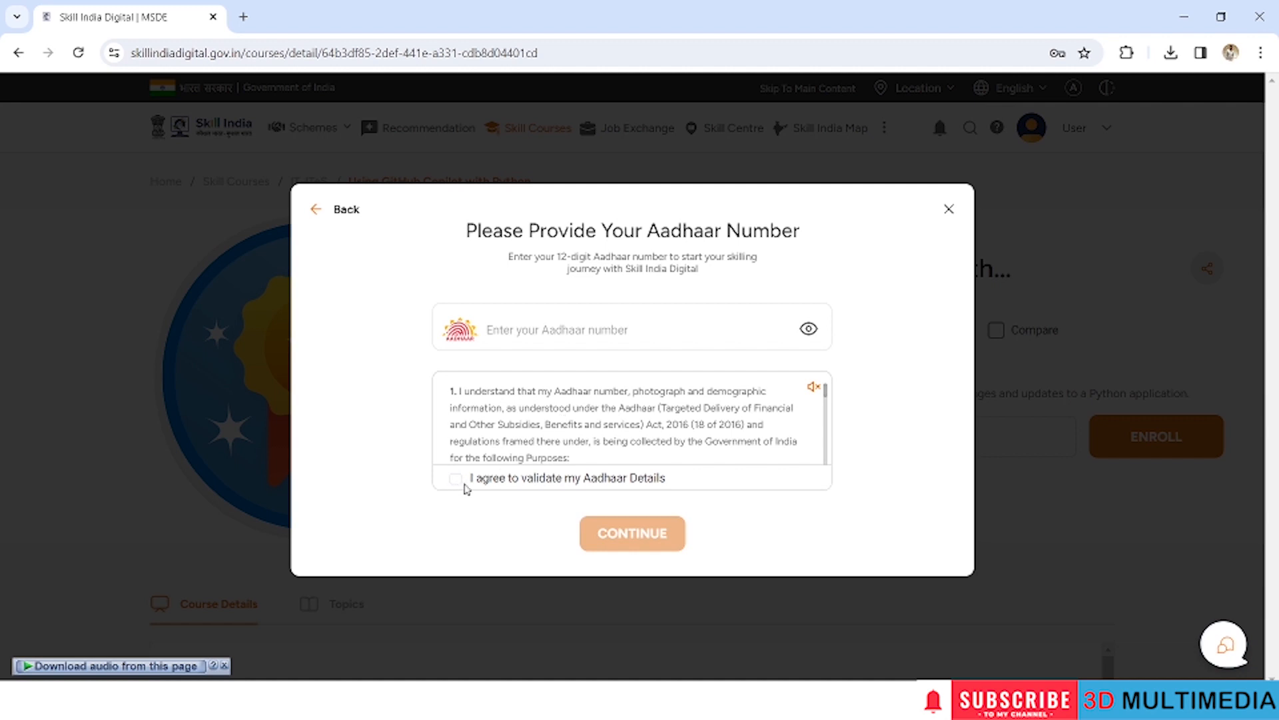
{"action": "mouse_move", "coordinate": [577, 491]}
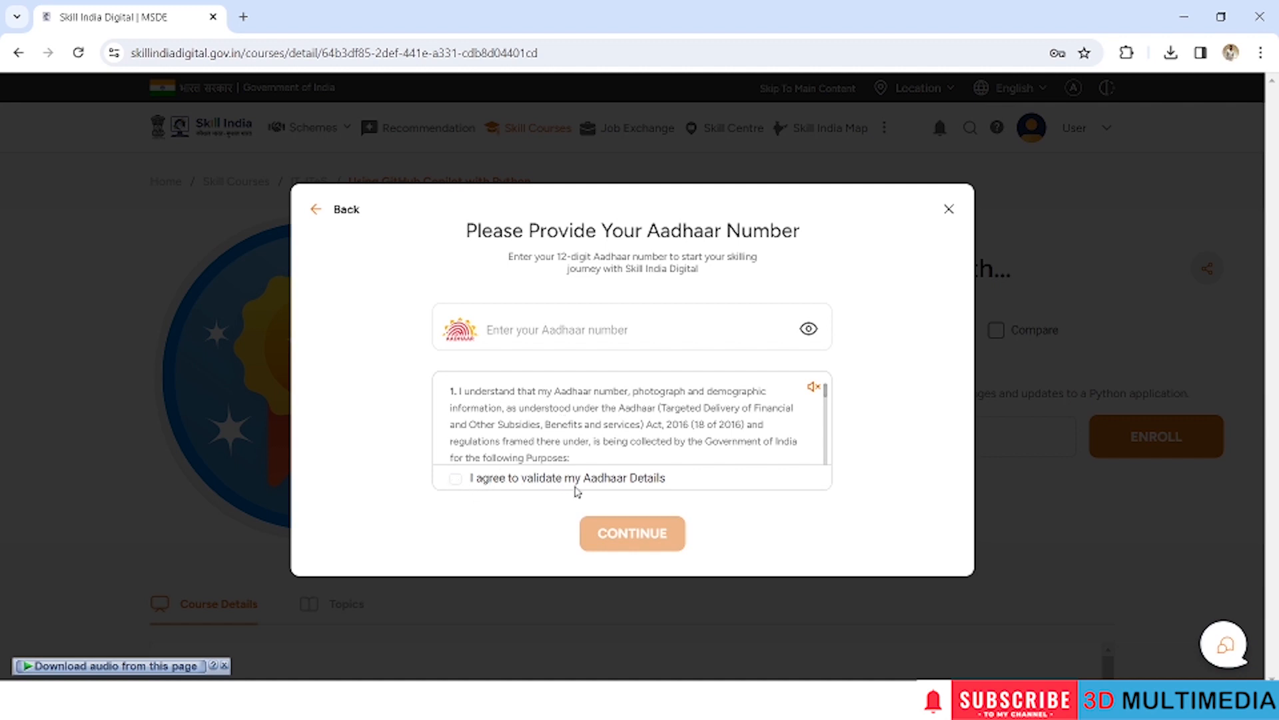
{"action": "mouse_move", "coordinate": [601, 563]}
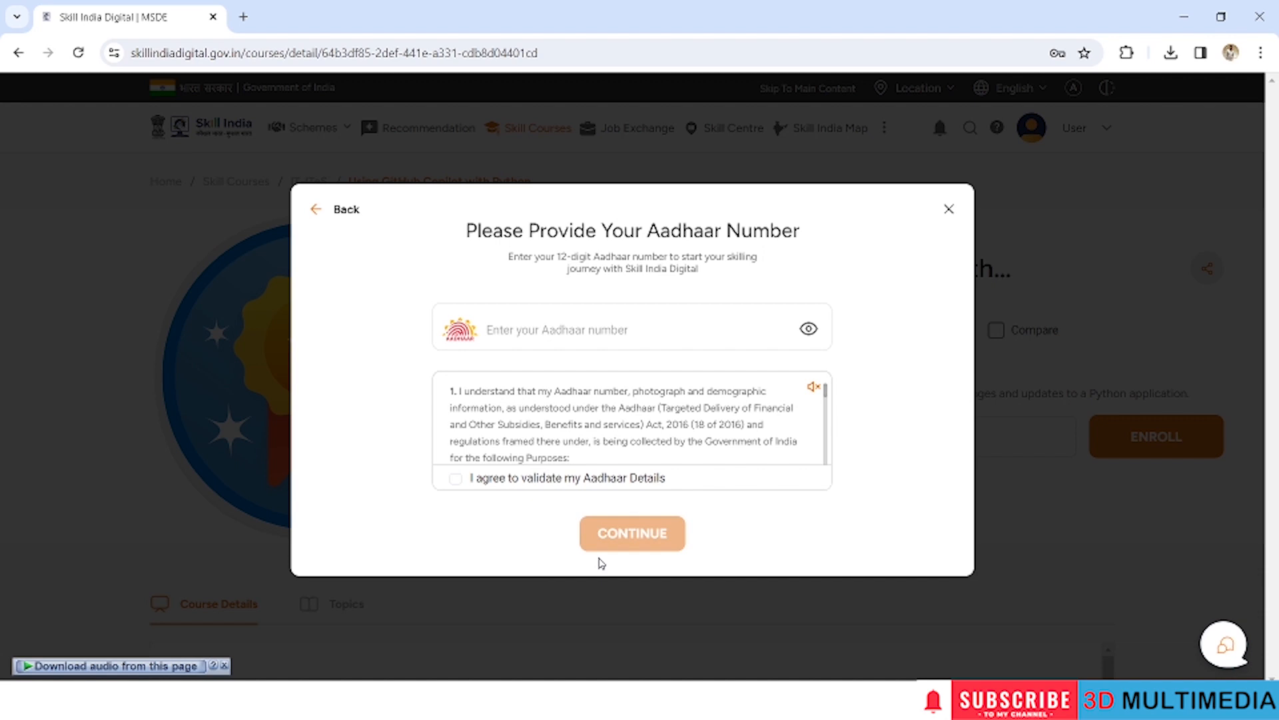
{"action": "mouse_move", "coordinate": [657, 557]}
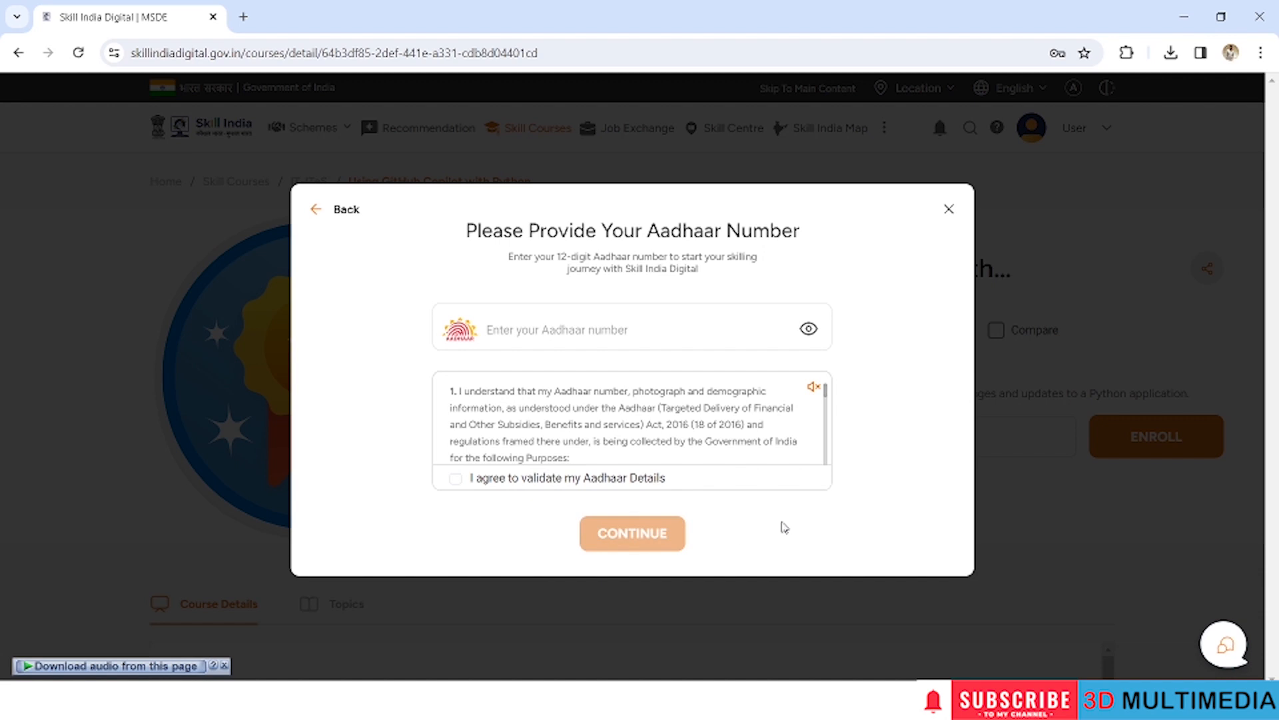
{"action": "mouse_move", "coordinate": [836, 527]}
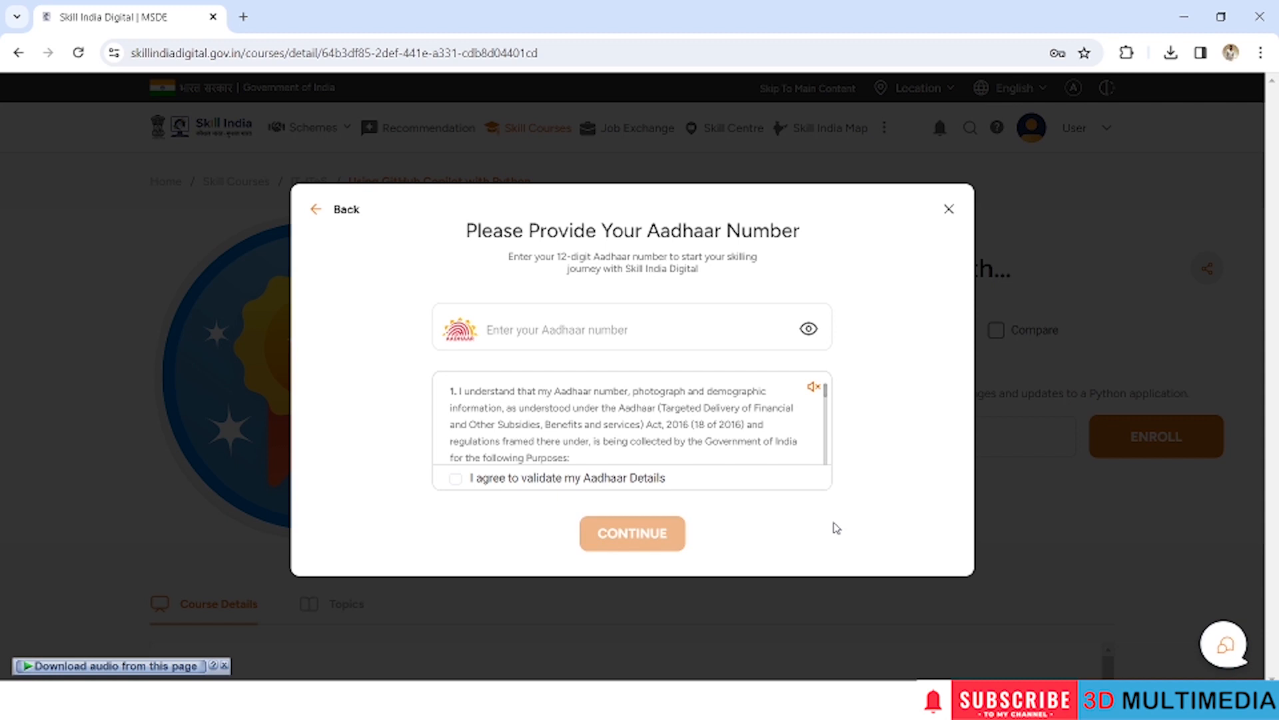